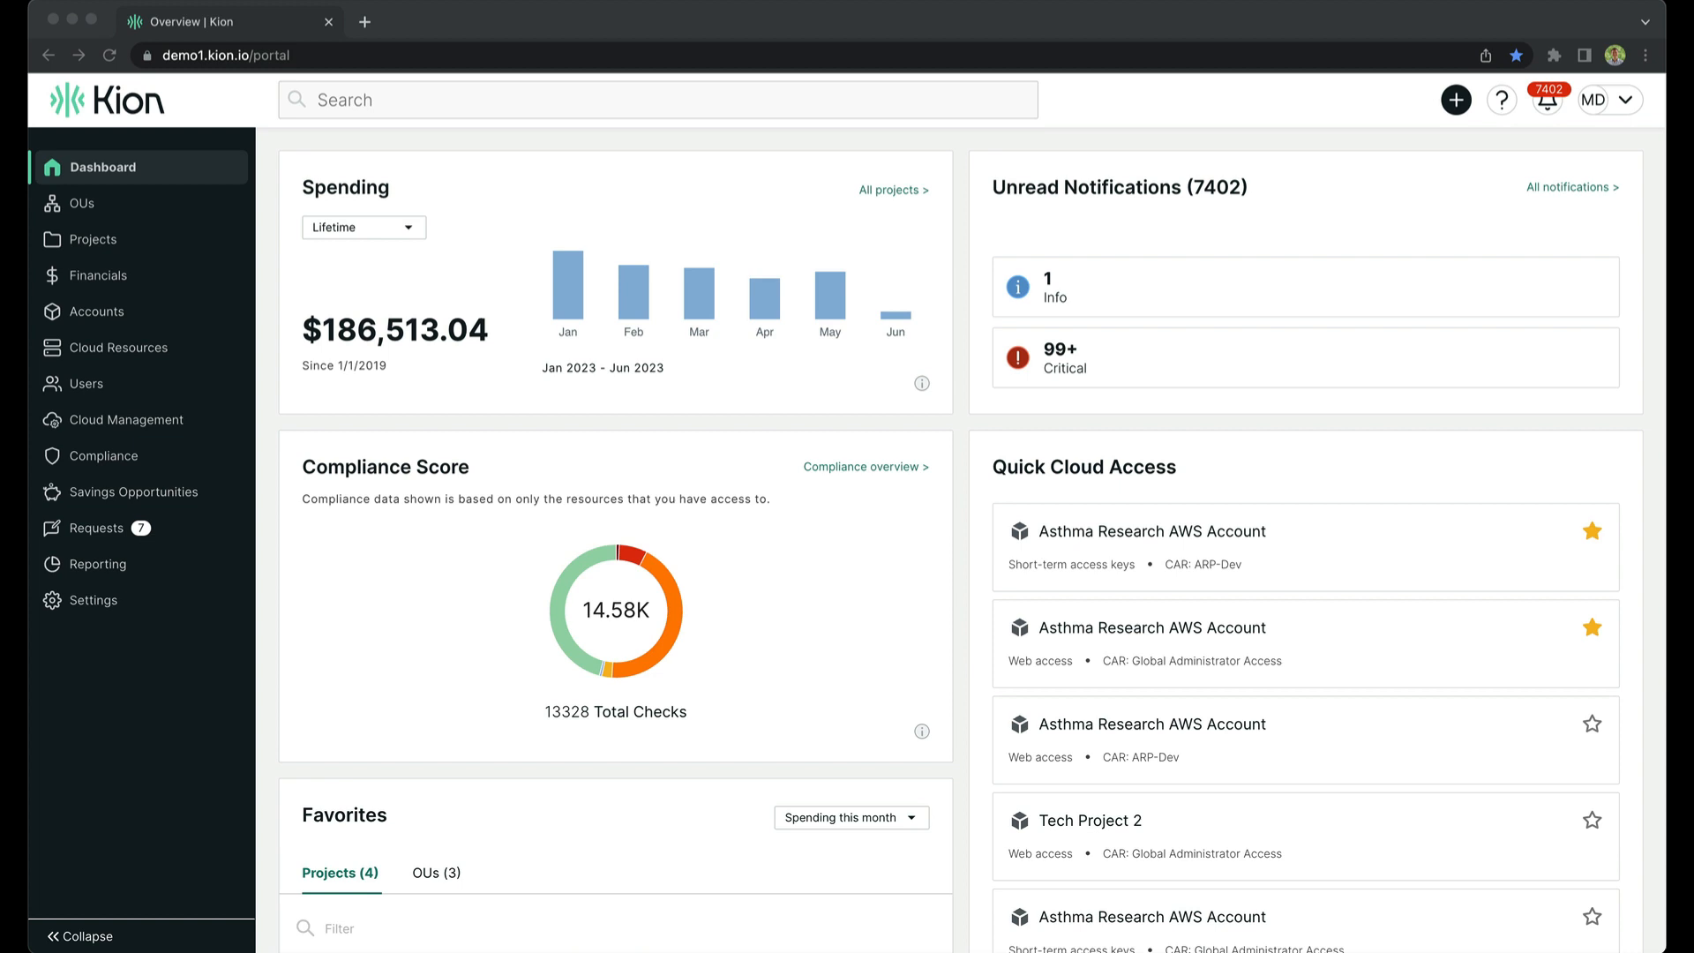
{"action": "mouse_move", "coordinate": [1666, 609]}
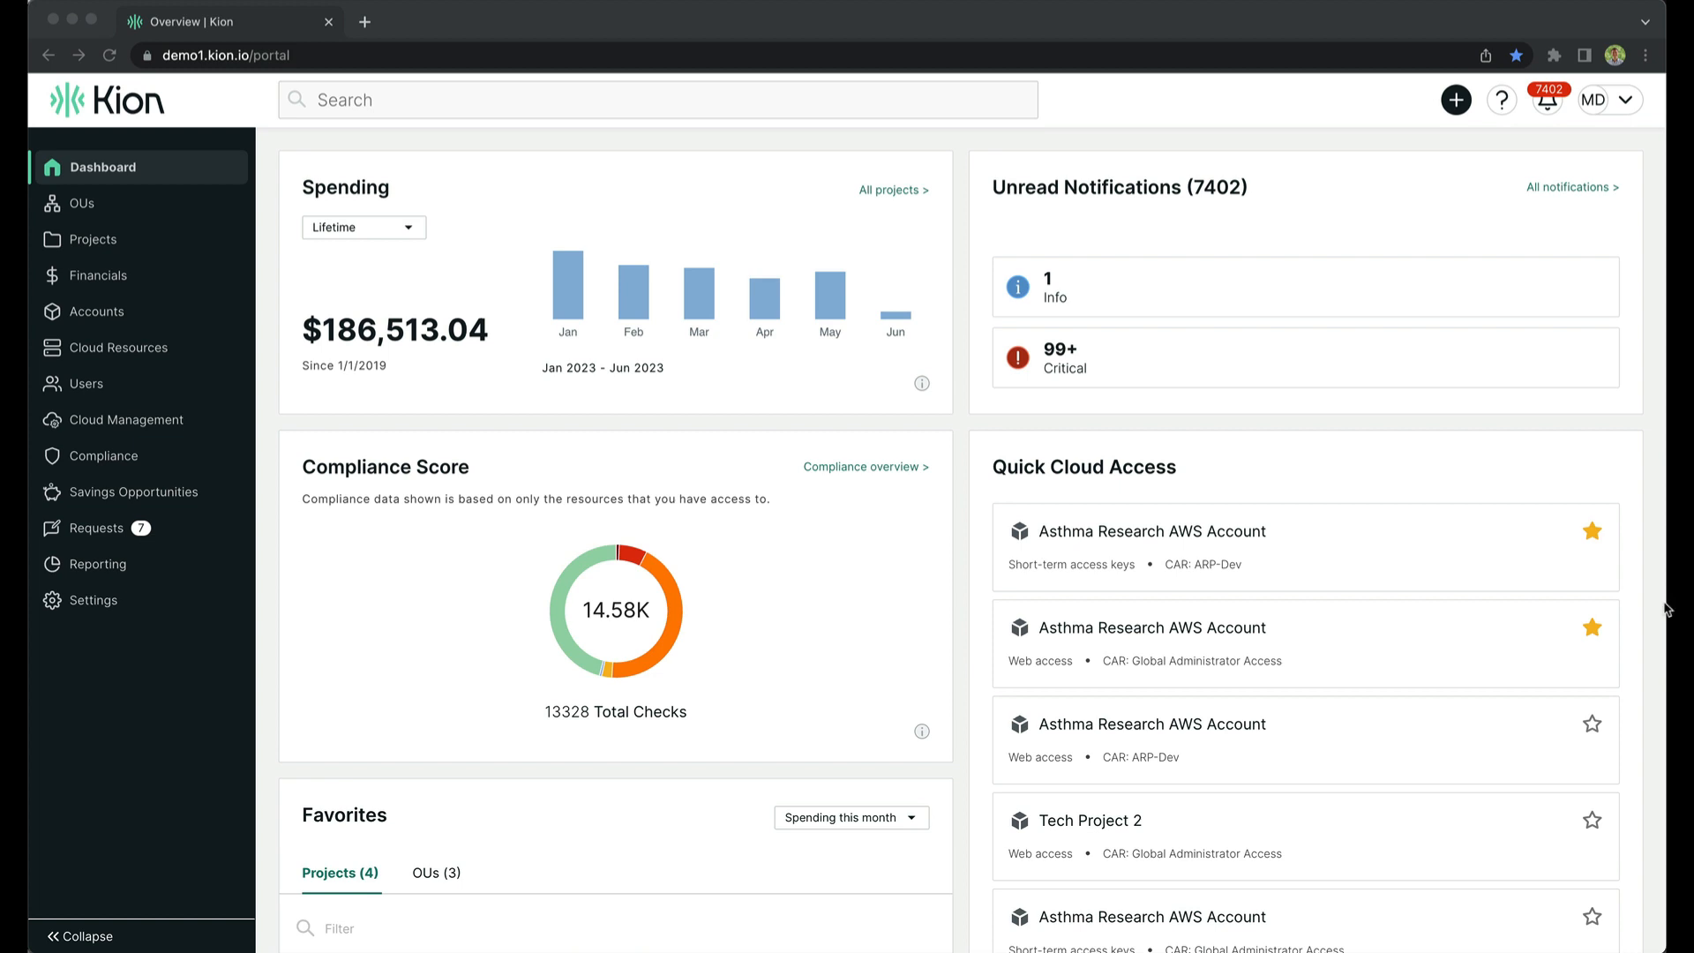
{"action": "mouse_move", "coordinate": [400, 418]}
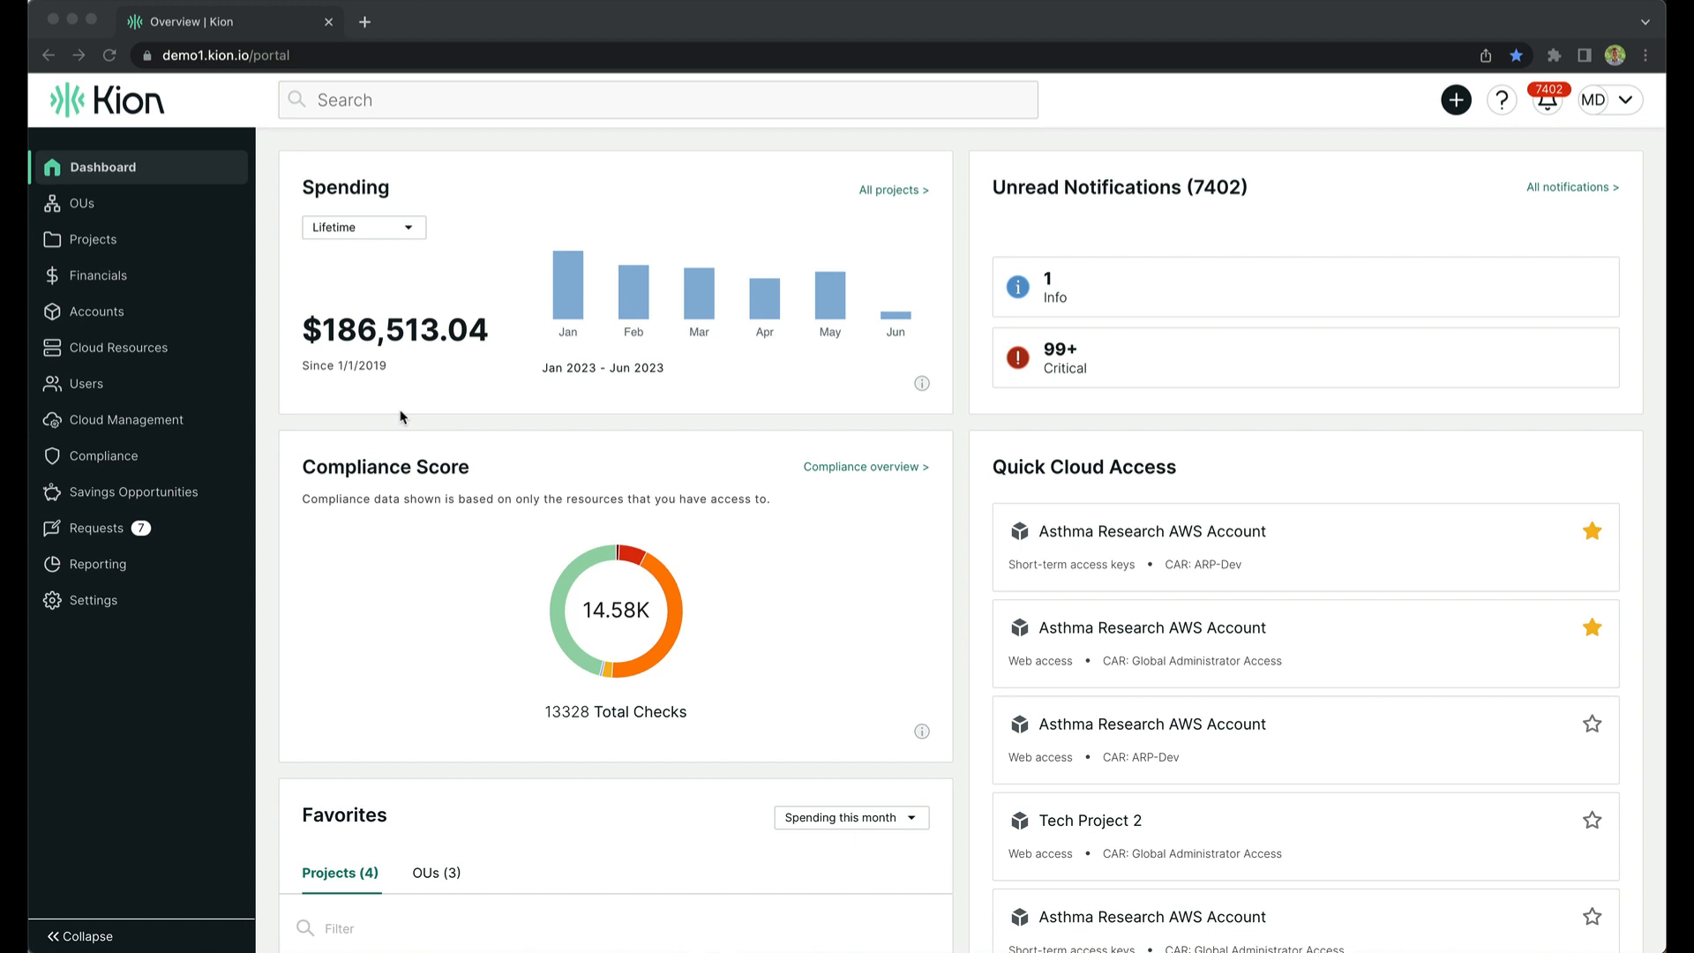
{"action": "mouse_move", "coordinate": [339, 420]}
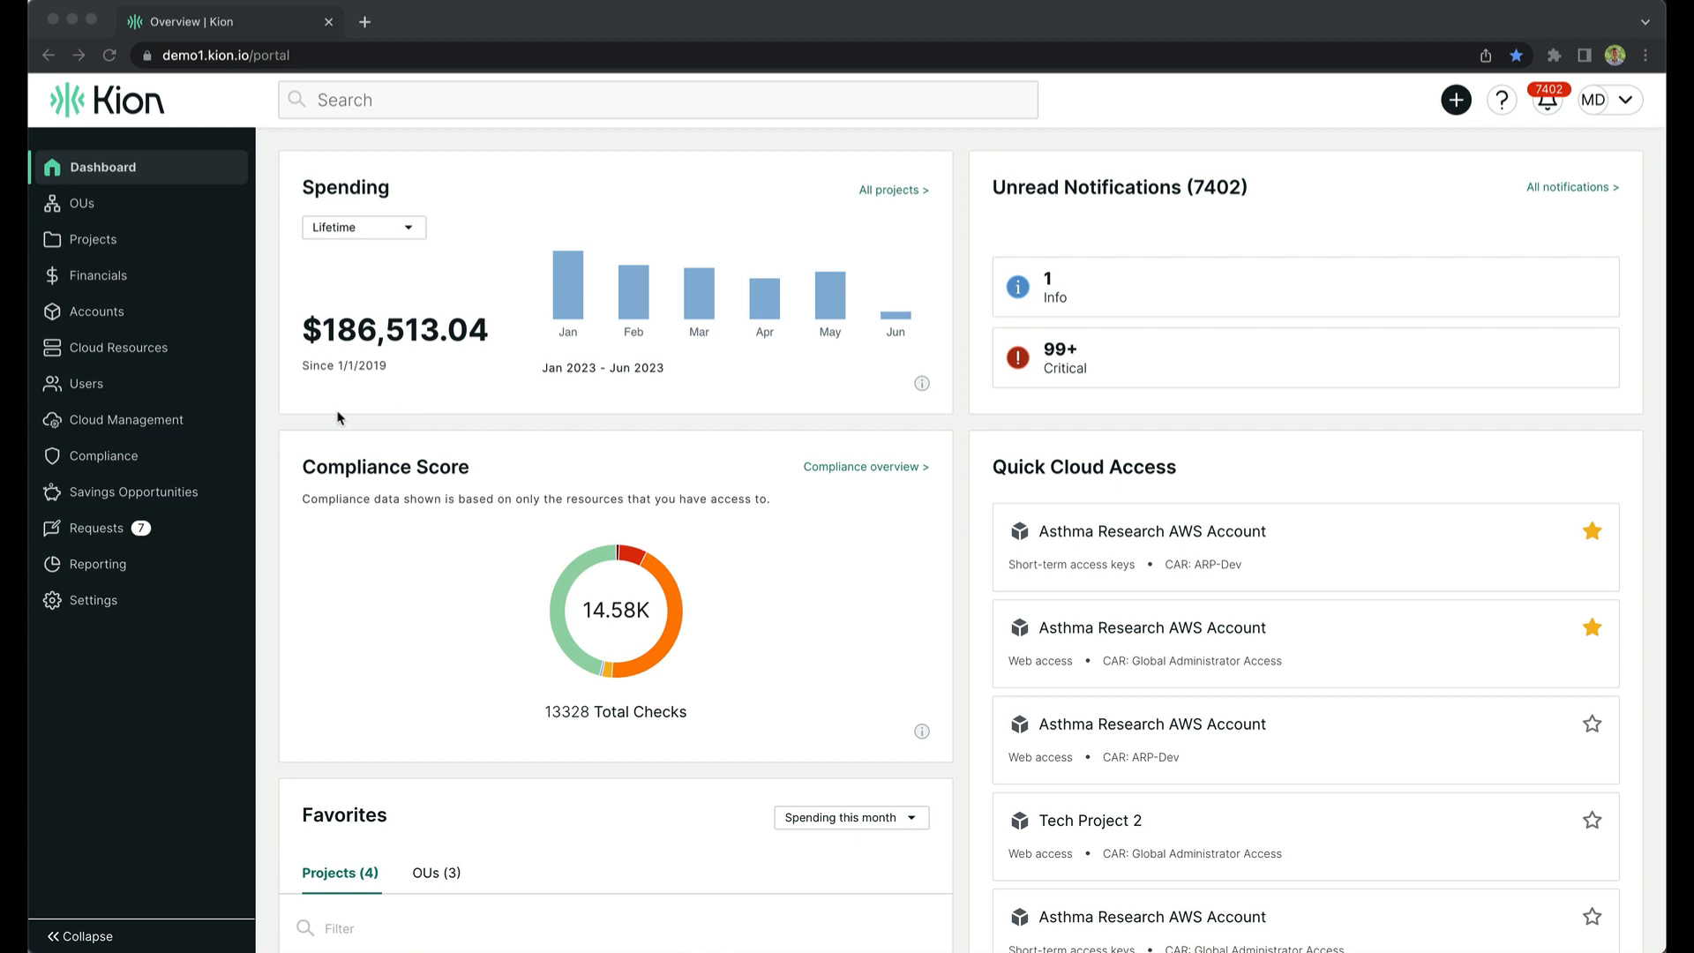
{"action": "mouse_move", "coordinate": [121, 321]}
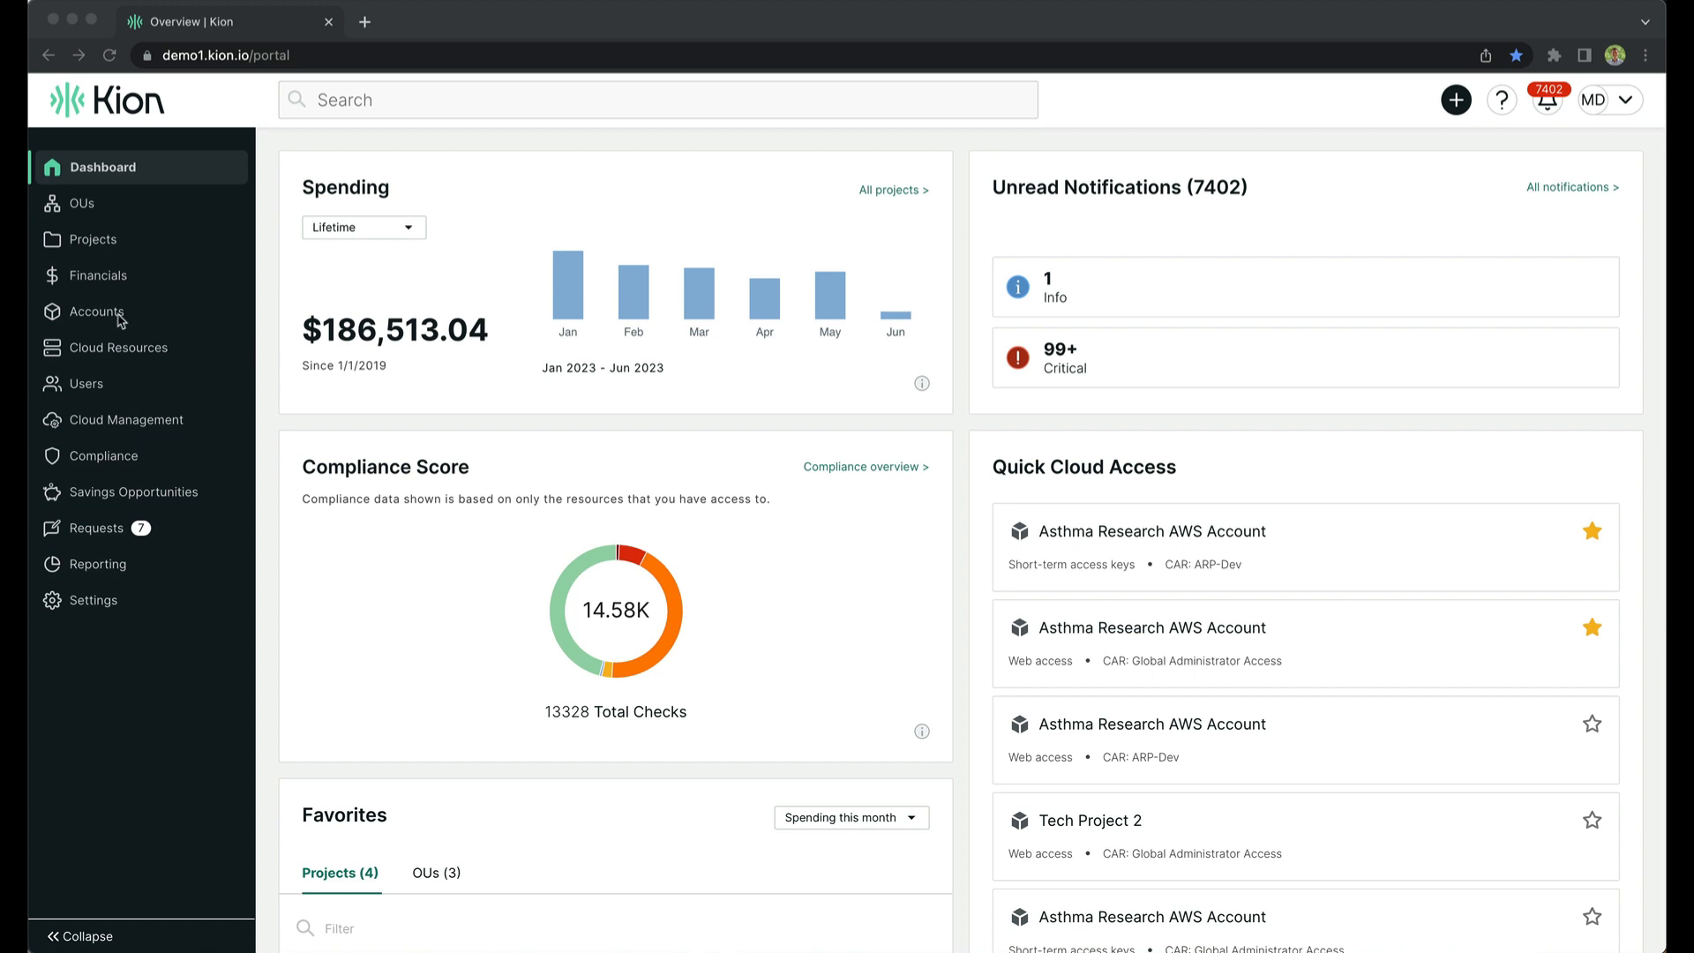
Go to Accounts > Billing Sources and open the Sandbox2 Management Account billing source
{"action": "left_click", "coordinate": [97, 312]}
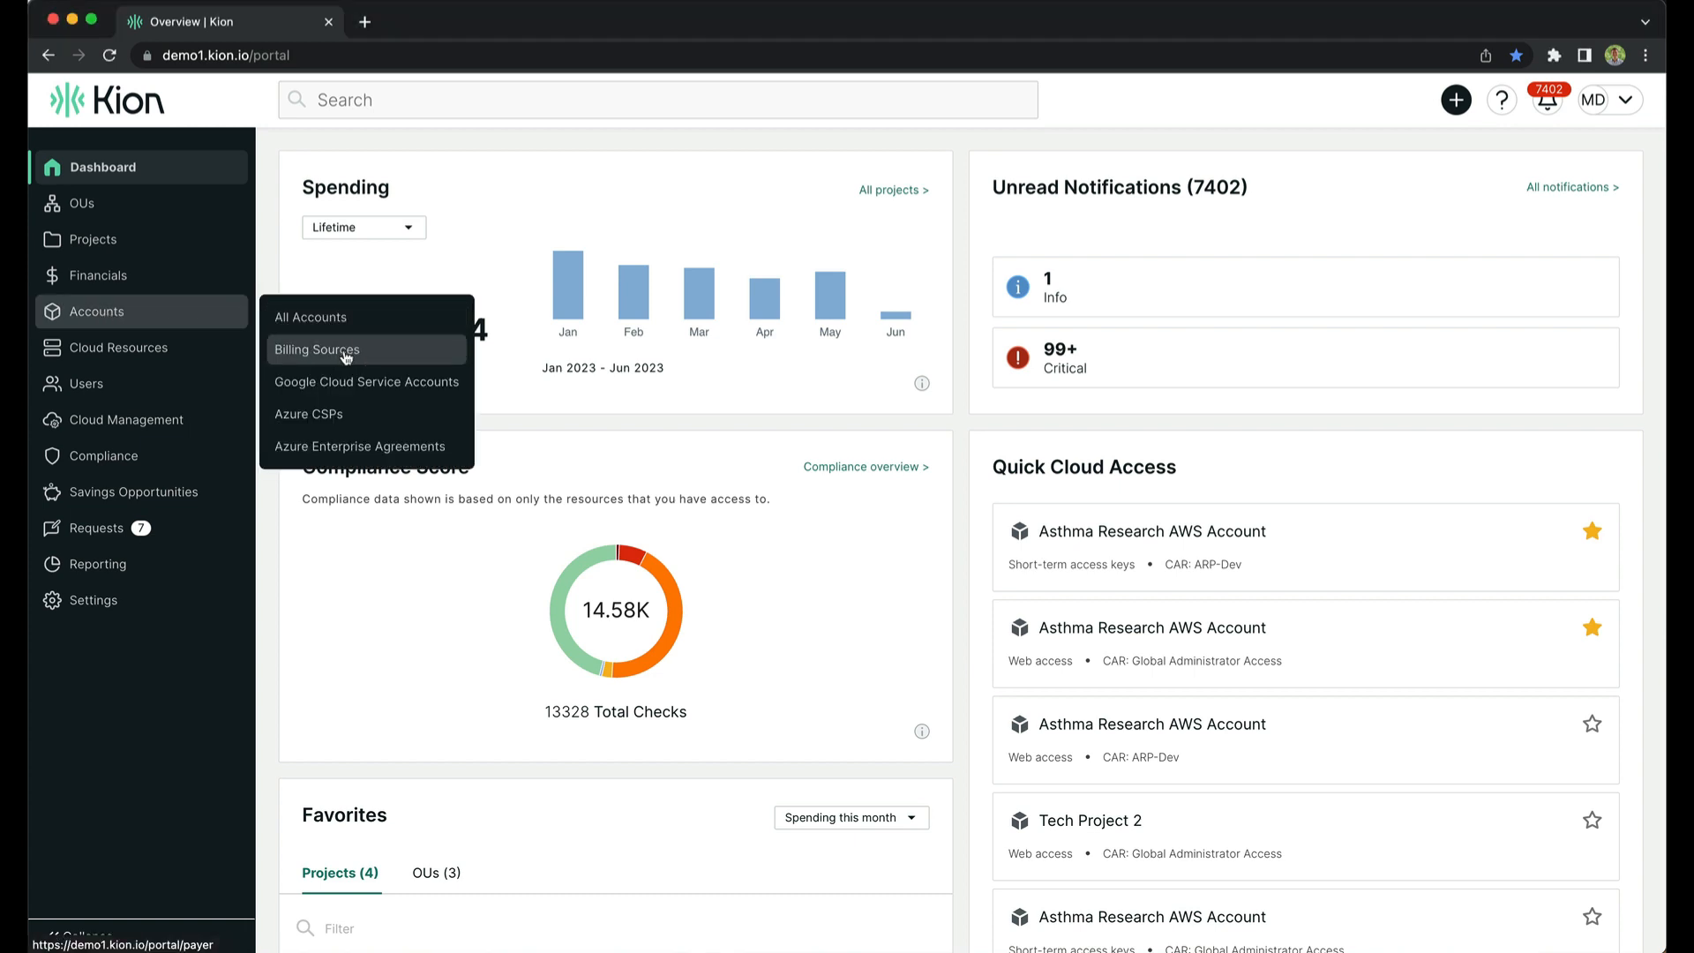
{"action": "left_click", "coordinate": [315, 349]}
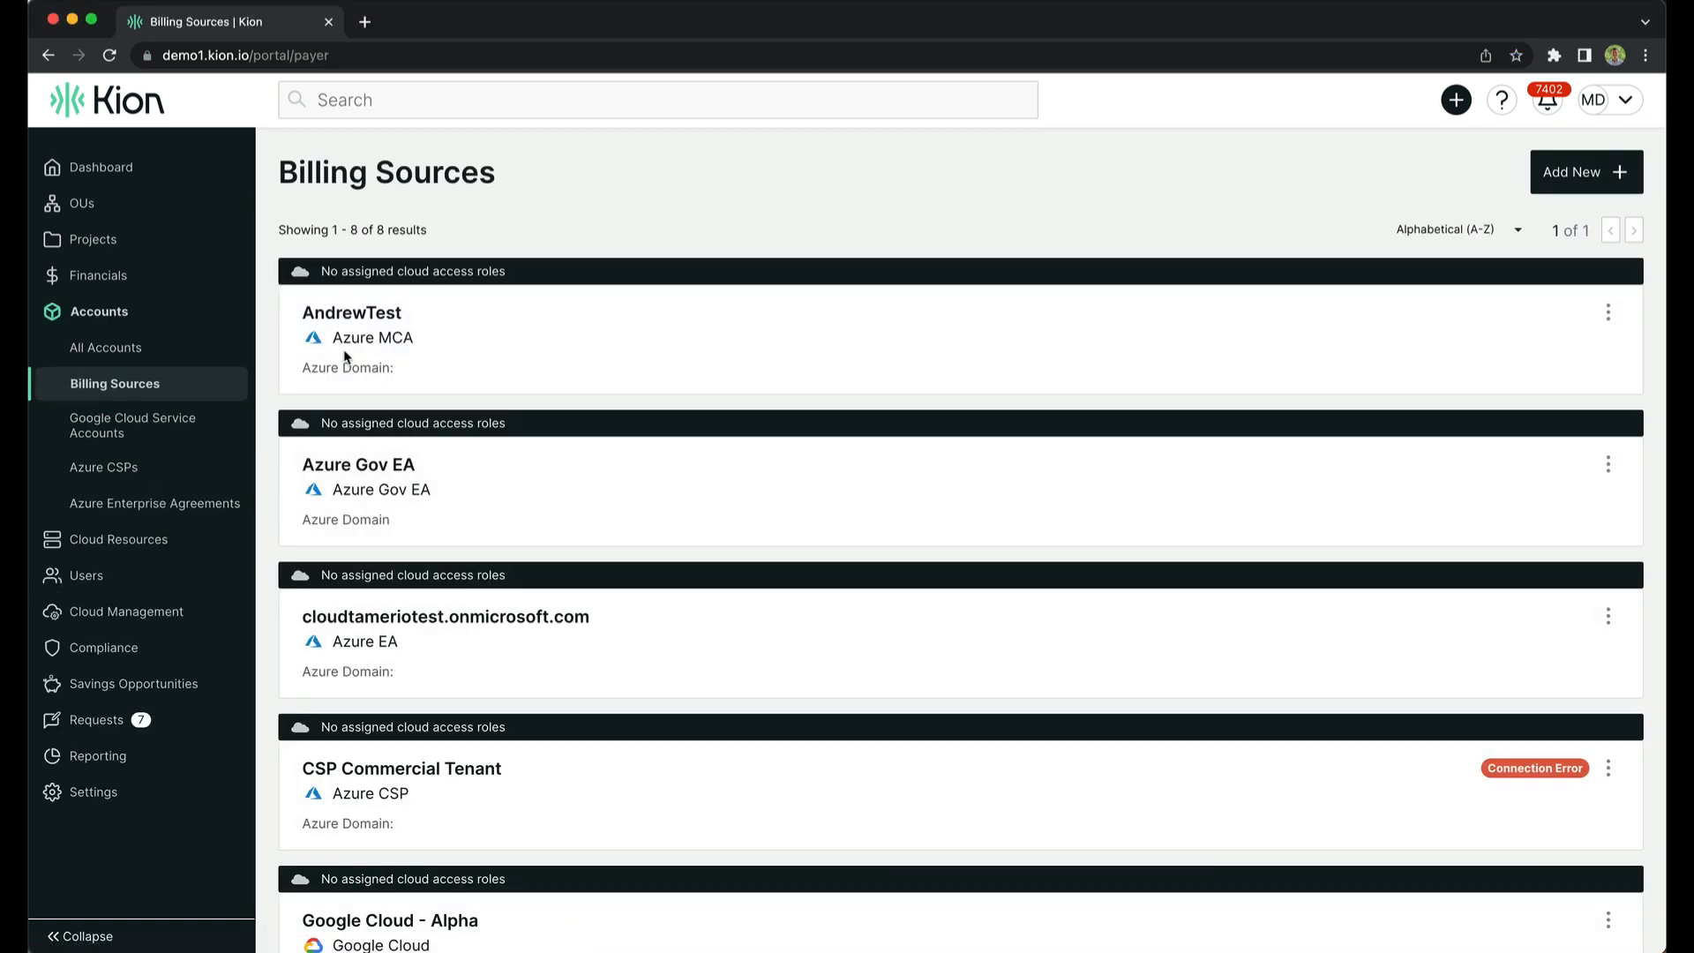
{"action": "mouse_move", "coordinate": [637, 391]}
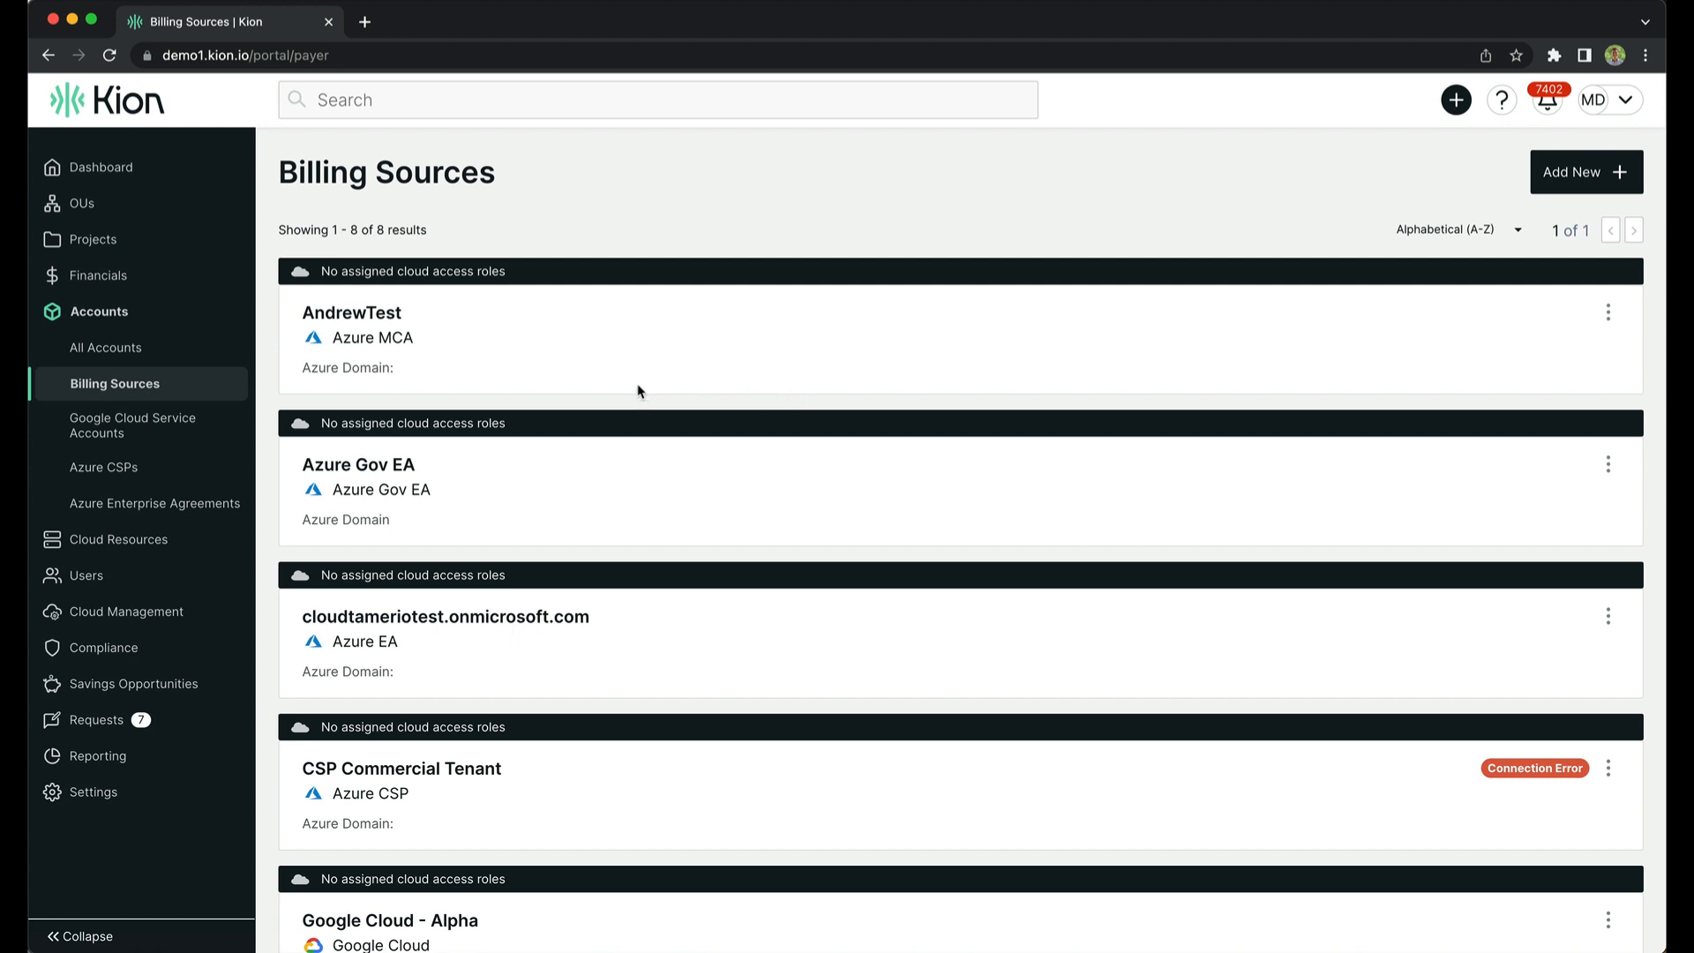
{"action": "mouse_move", "coordinate": [409, 799]}
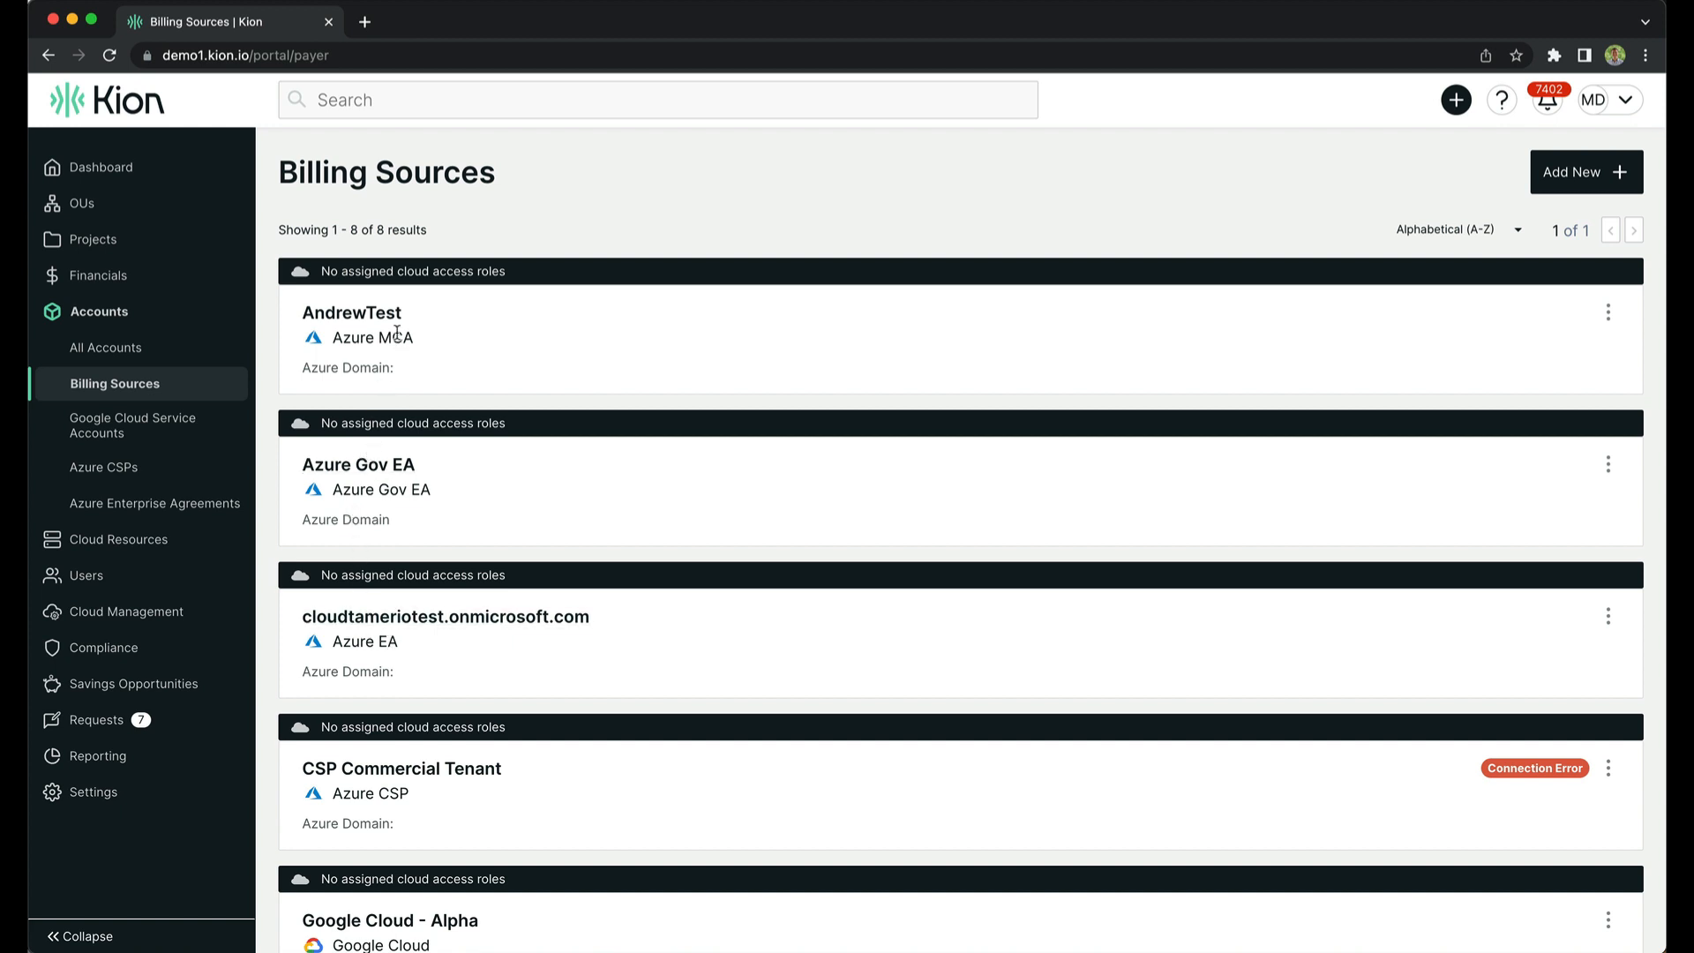
{"action": "mouse_move", "coordinate": [826, 379]}
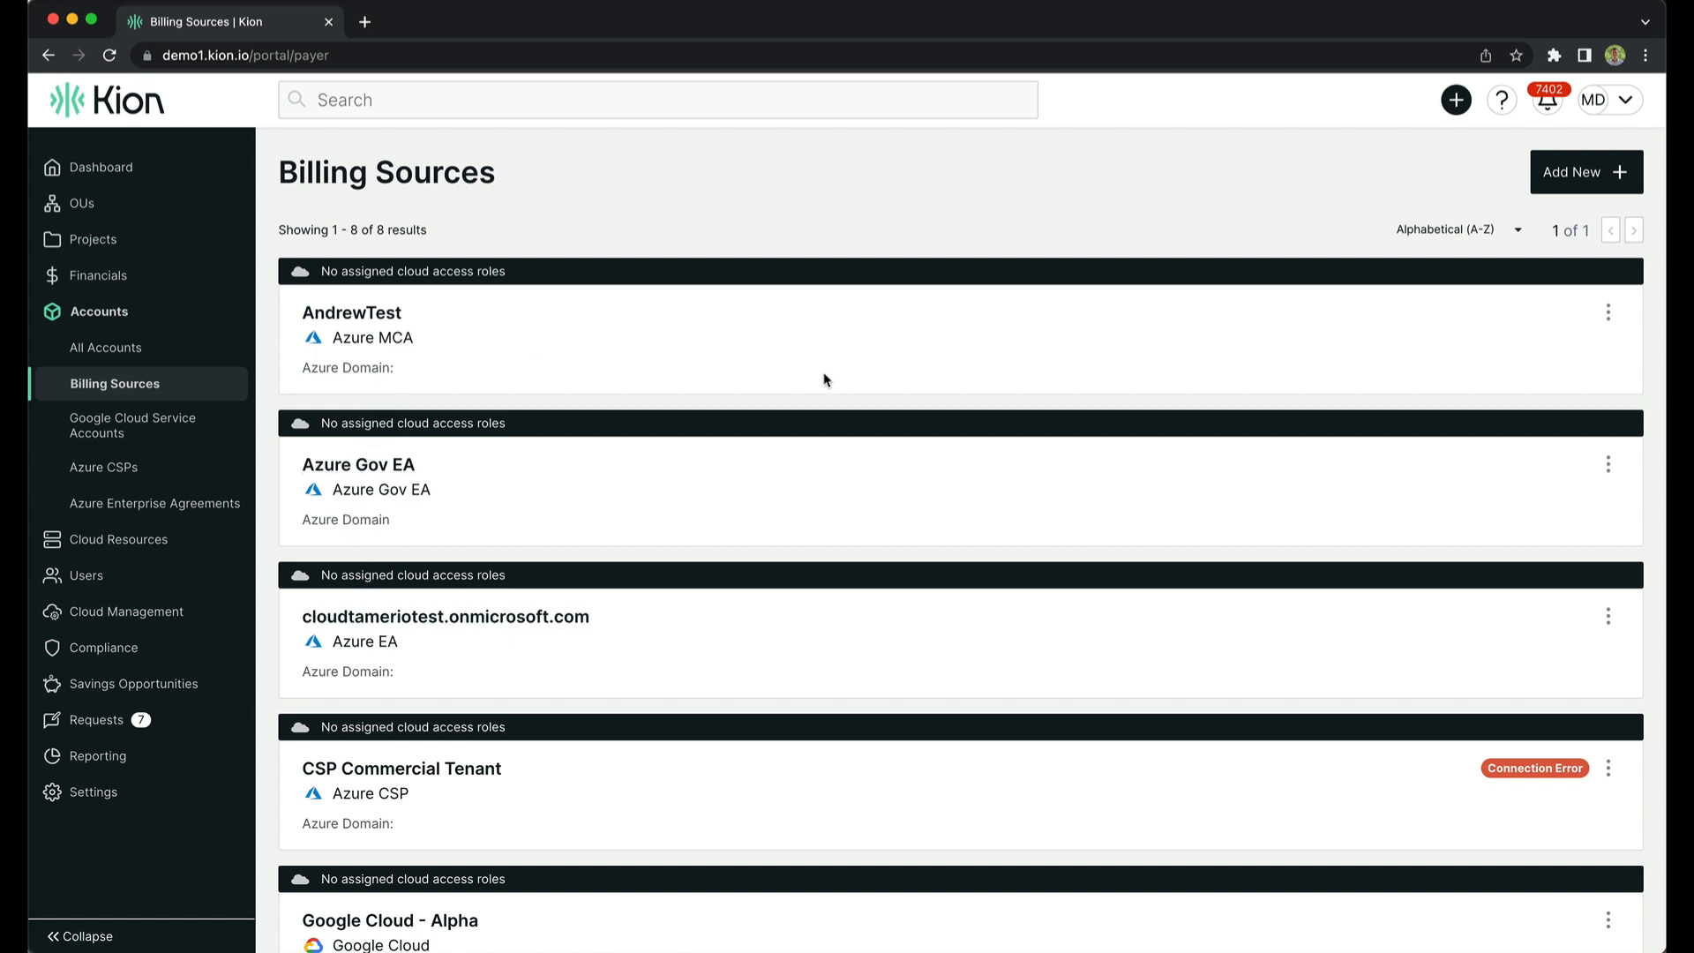
{"action": "scroll", "scroll_direction": "down", "scroll_amount": 3}
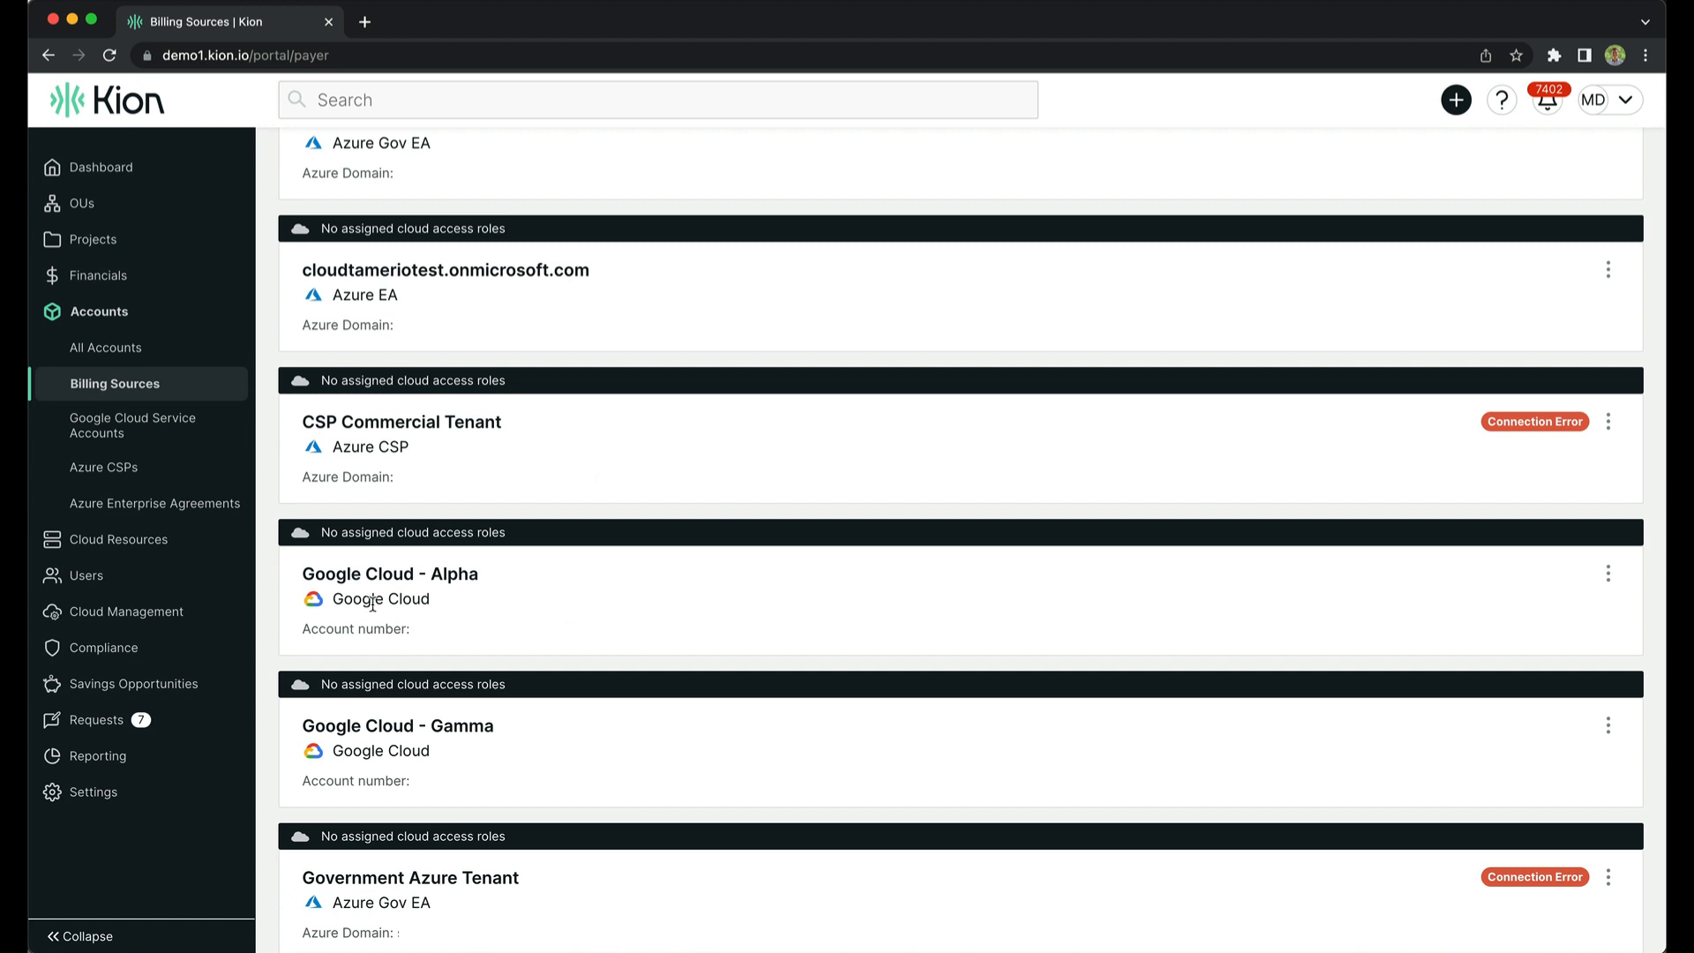
{"action": "scroll", "scroll_direction": "down", "scroll_amount": 3}
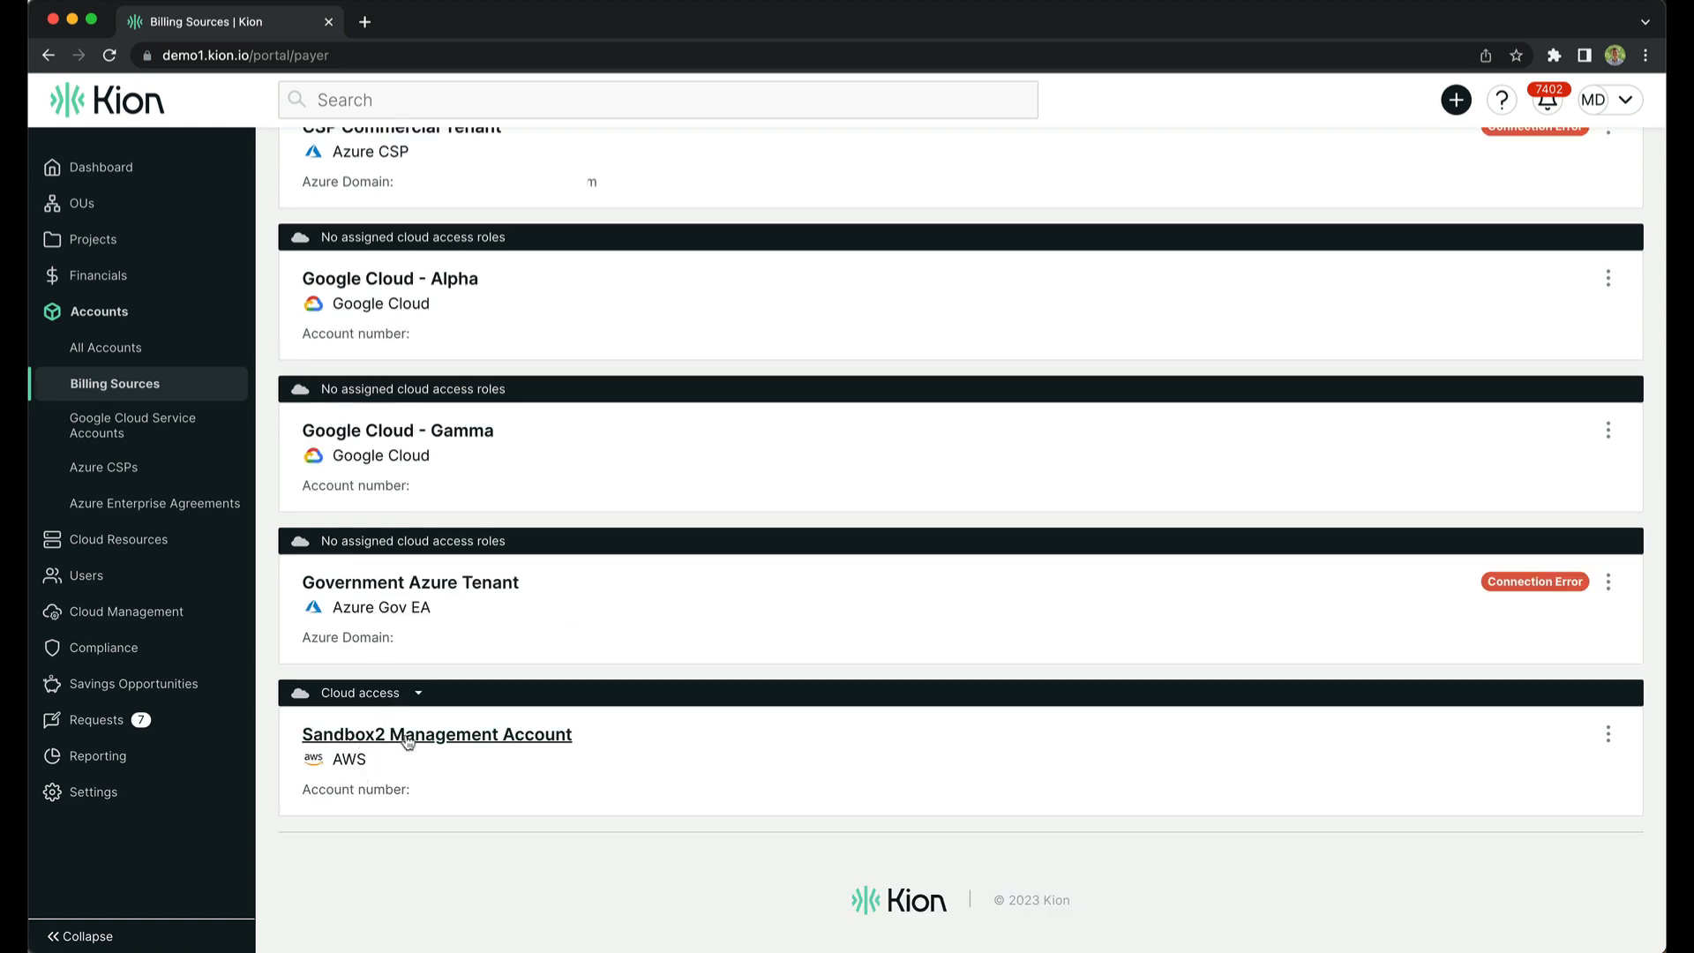
{"action": "mouse_move", "coordinate": [496, 747]}
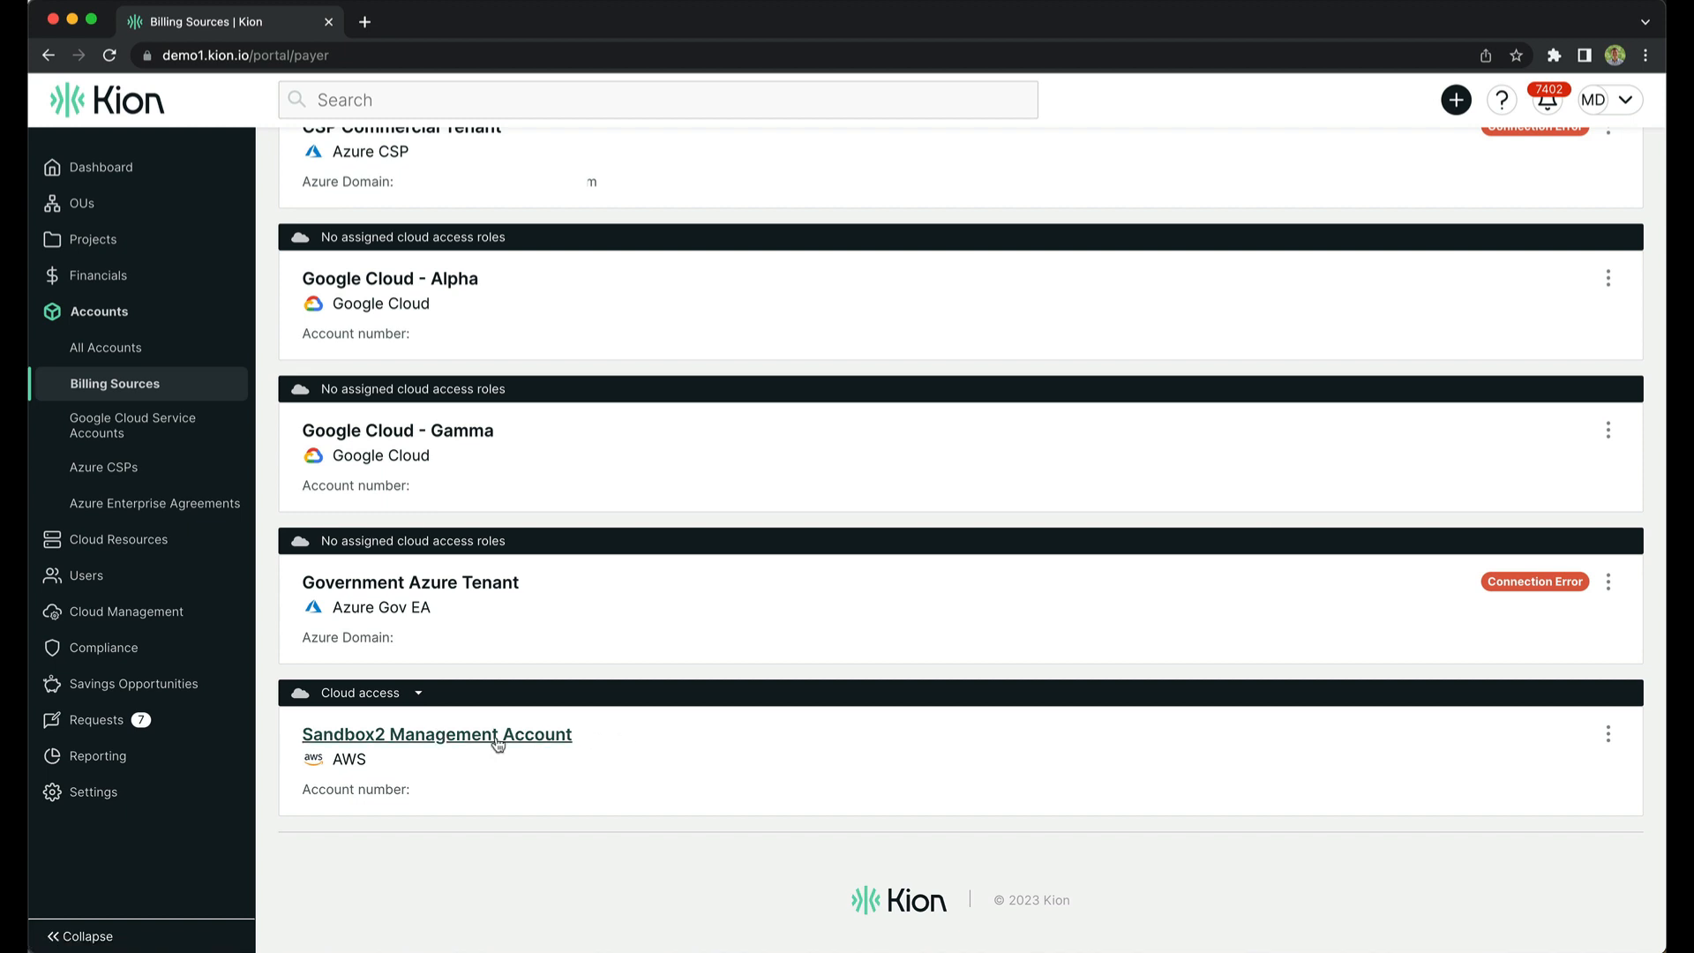
{"action": "mouse_move", "coordinate": [341, 746]}
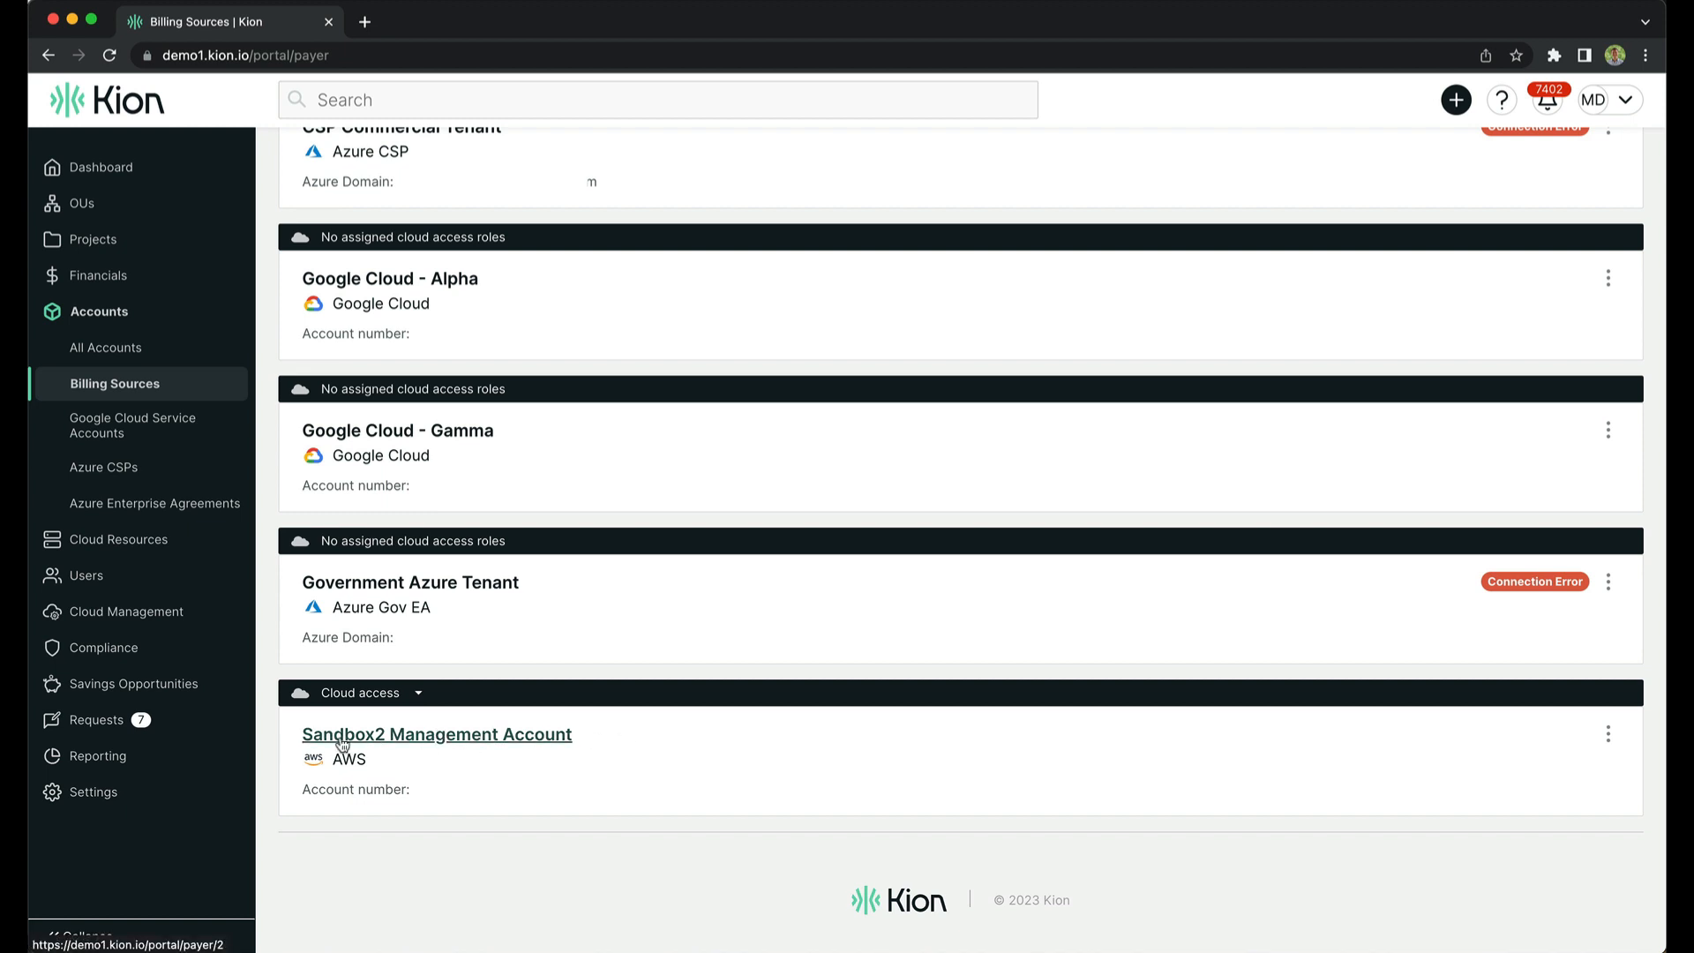
{"action": "left_click", "coordinate": [437, 733]}
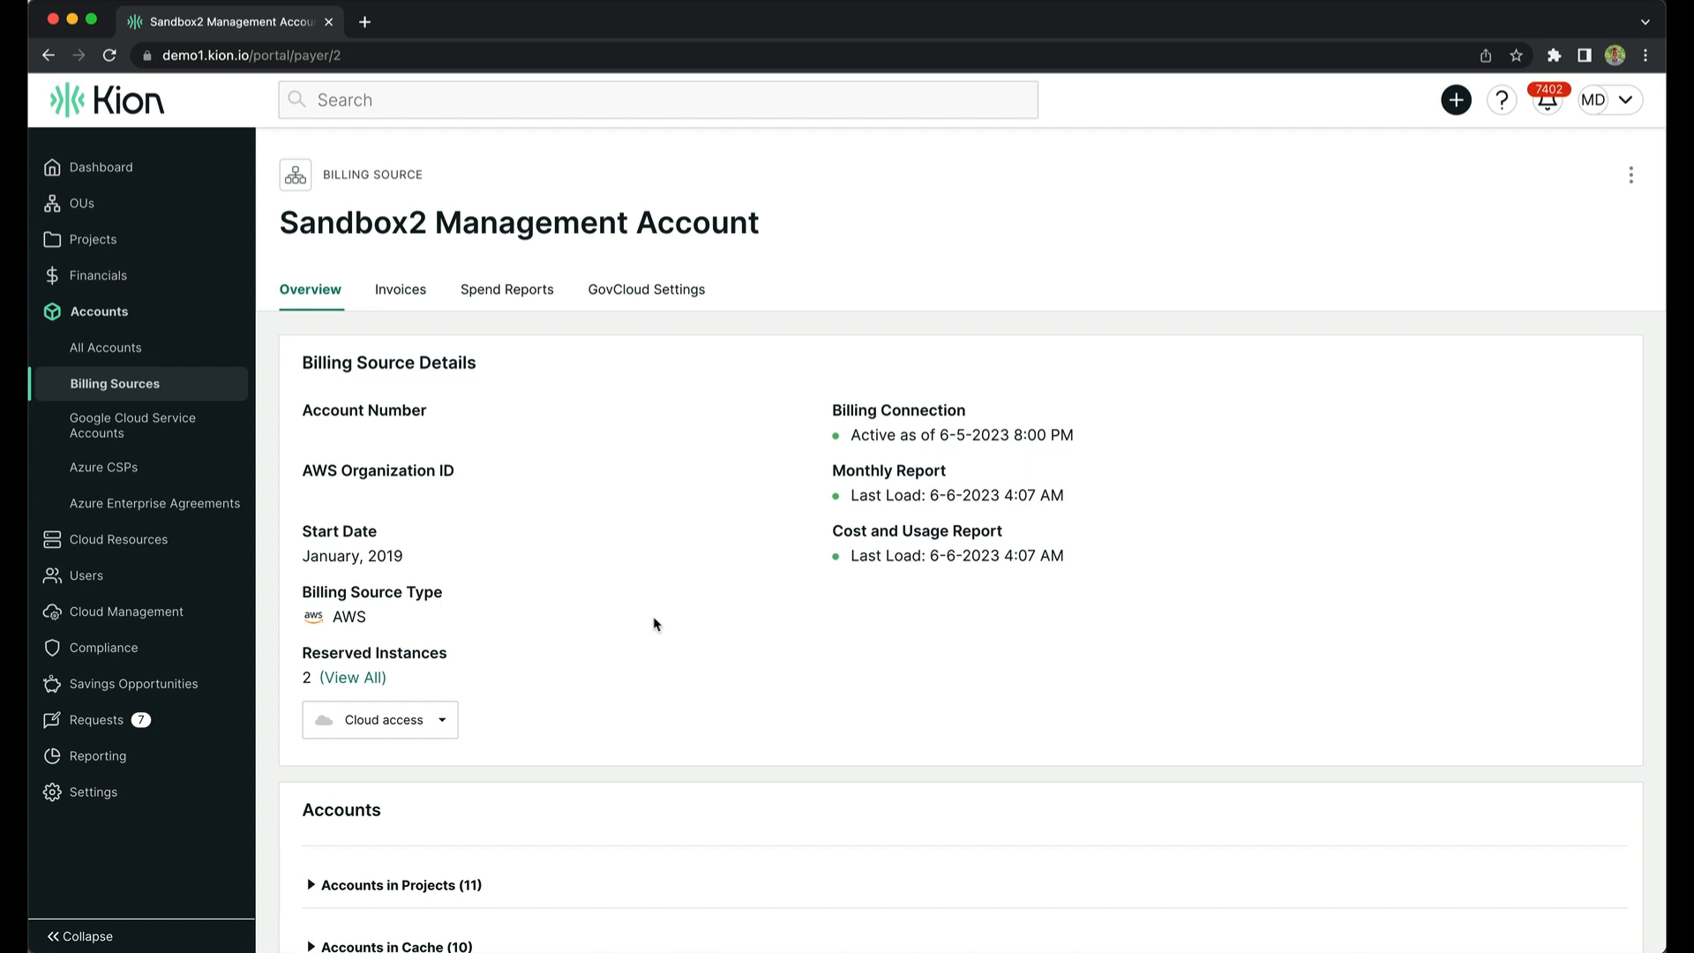
{"action": "mouse_move", "coordinate": [700, 405]}
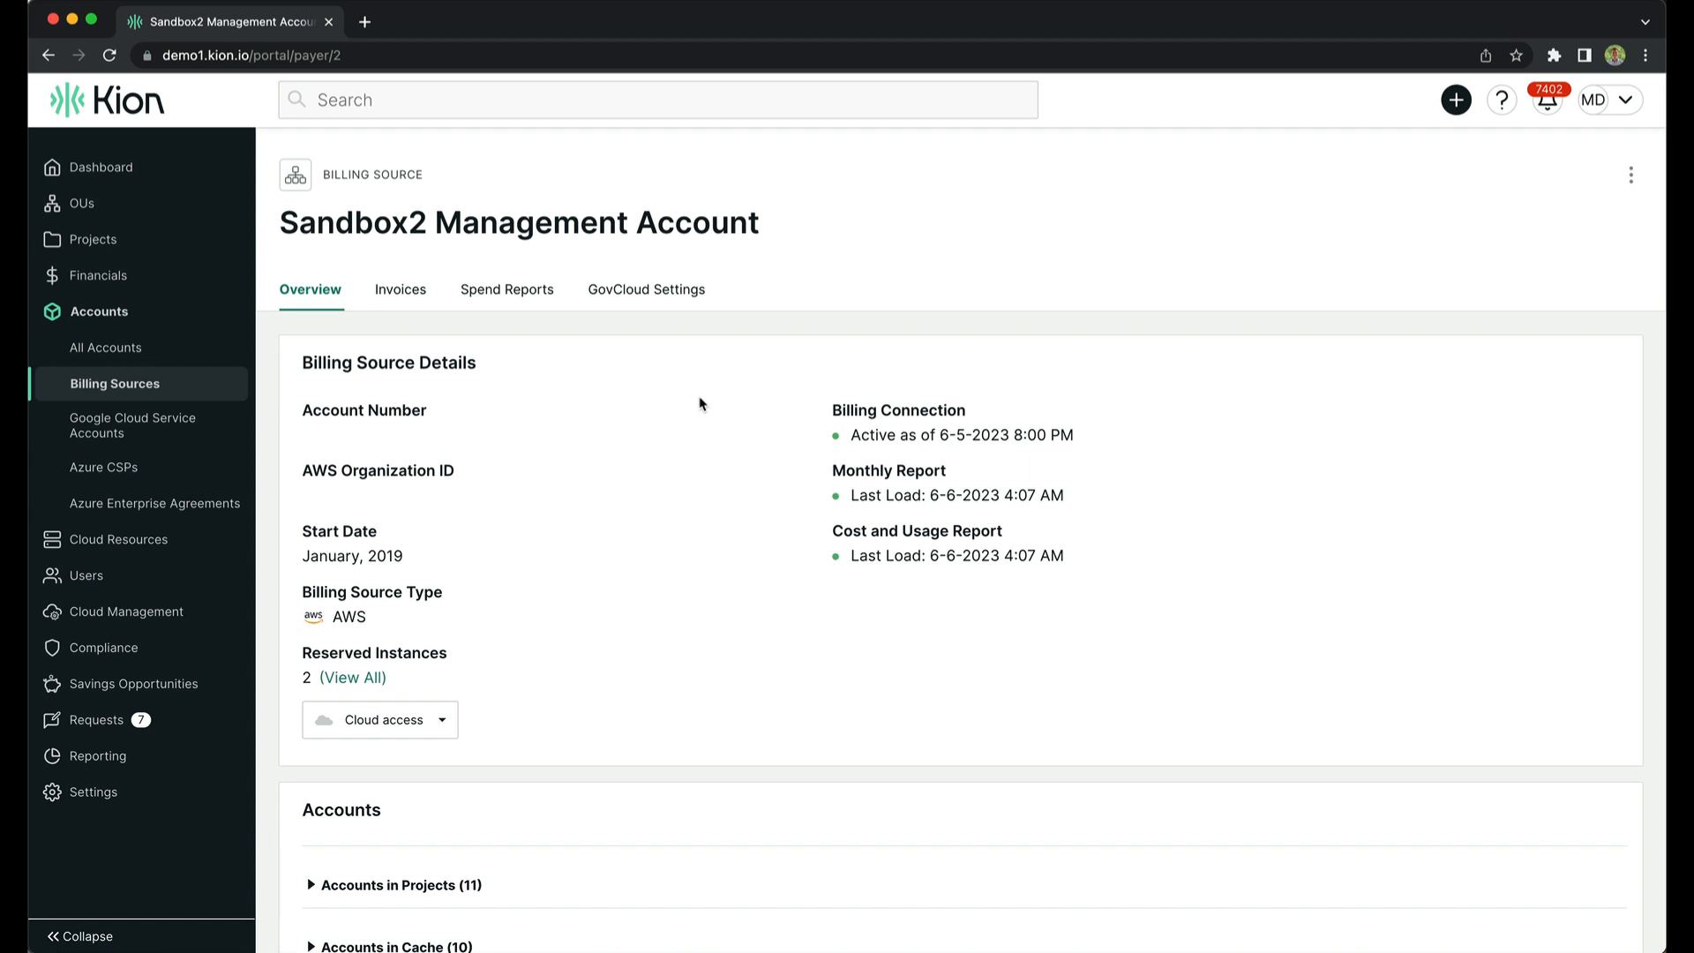
{"action": "mouse_move", "coordinate": [856, 397]}
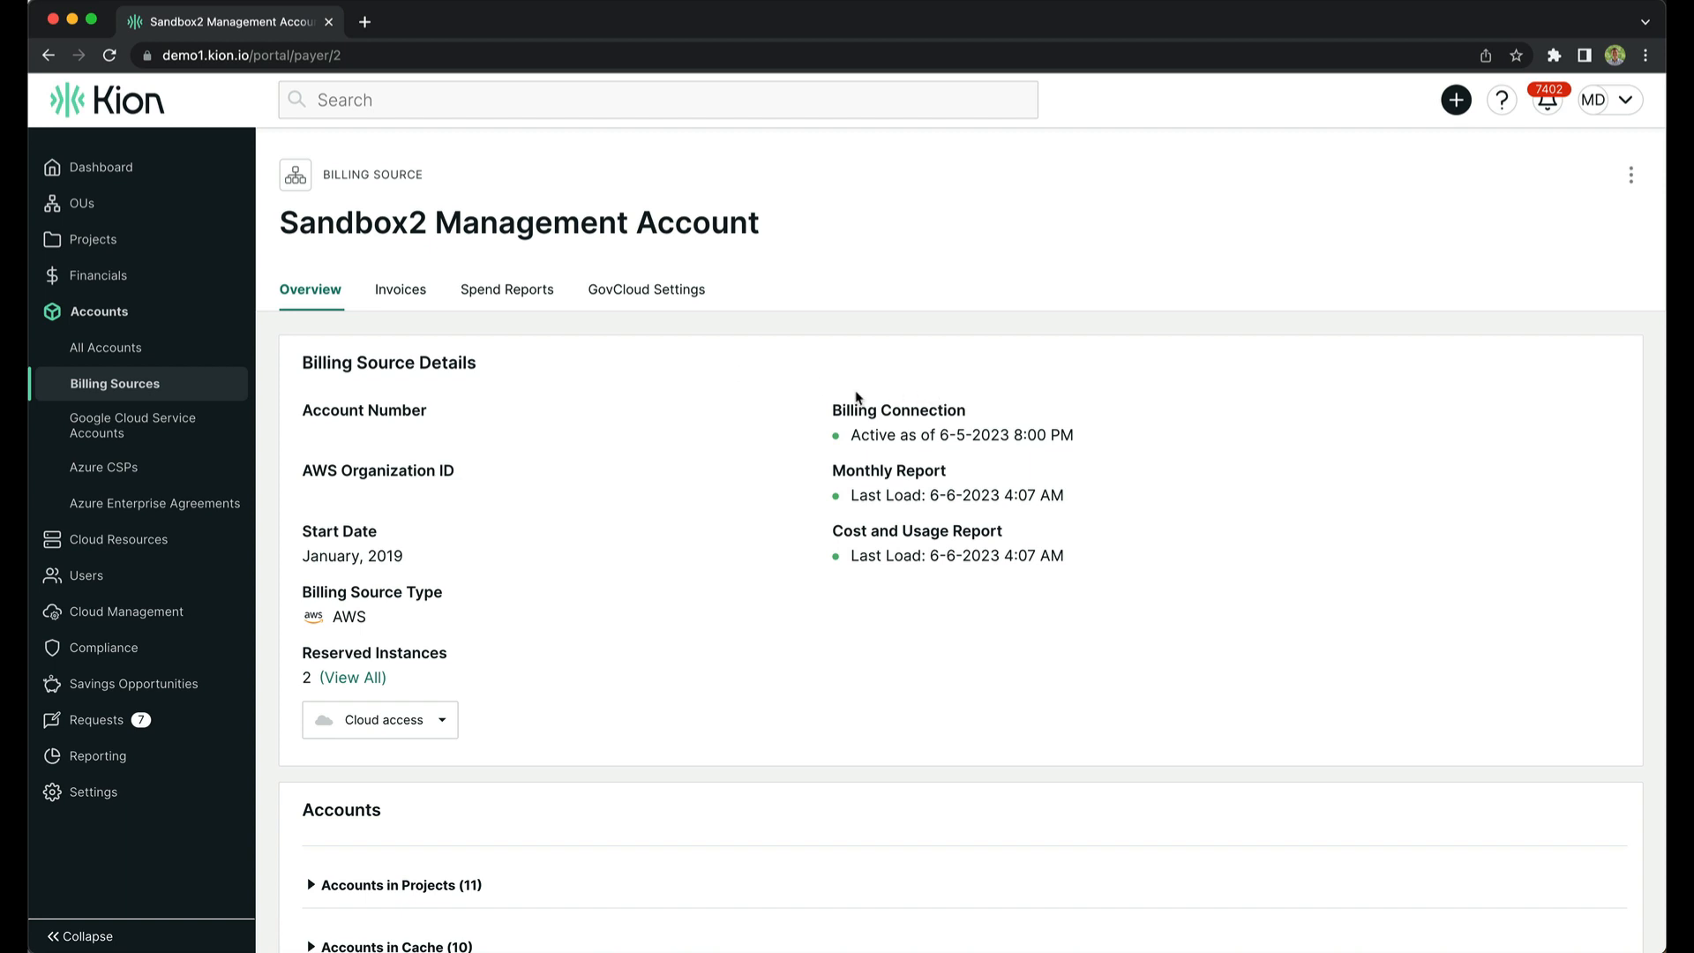
{"action": "mouse_move", "coordinate": [925, 553]}
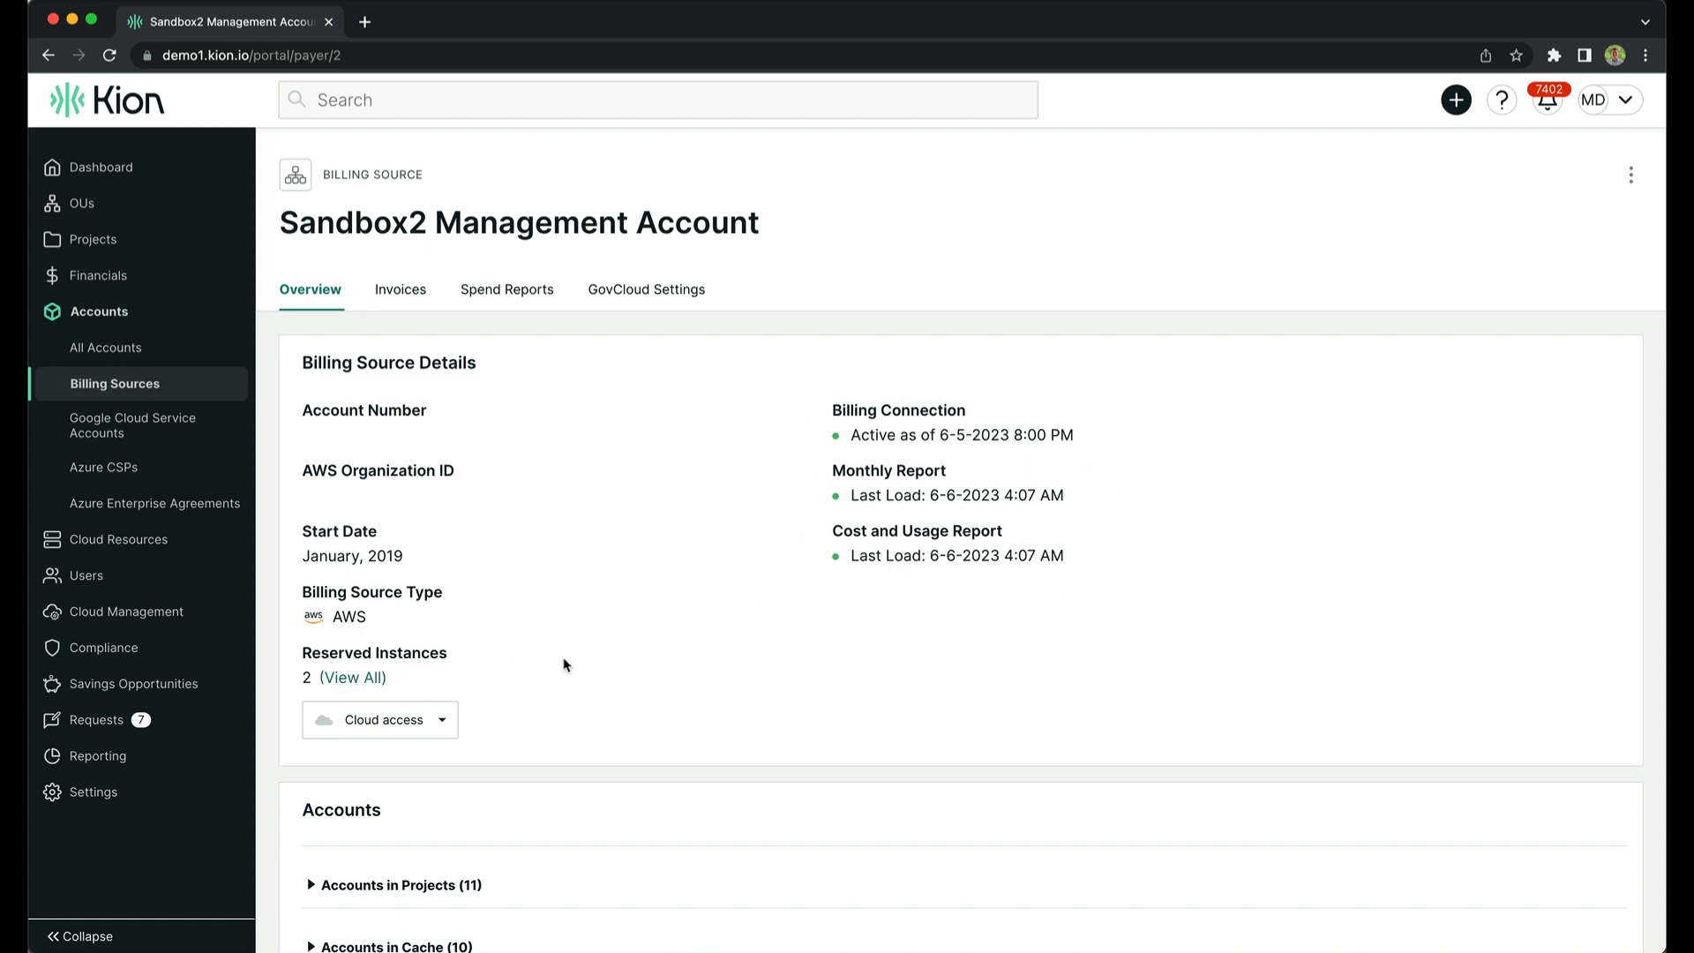
Expand and collapse Accounts in Projects (11) and Accounts in Cache (10), then return to the top
{"action": "scroll", "scroll_direction": "down", "scroll_amount": 3}
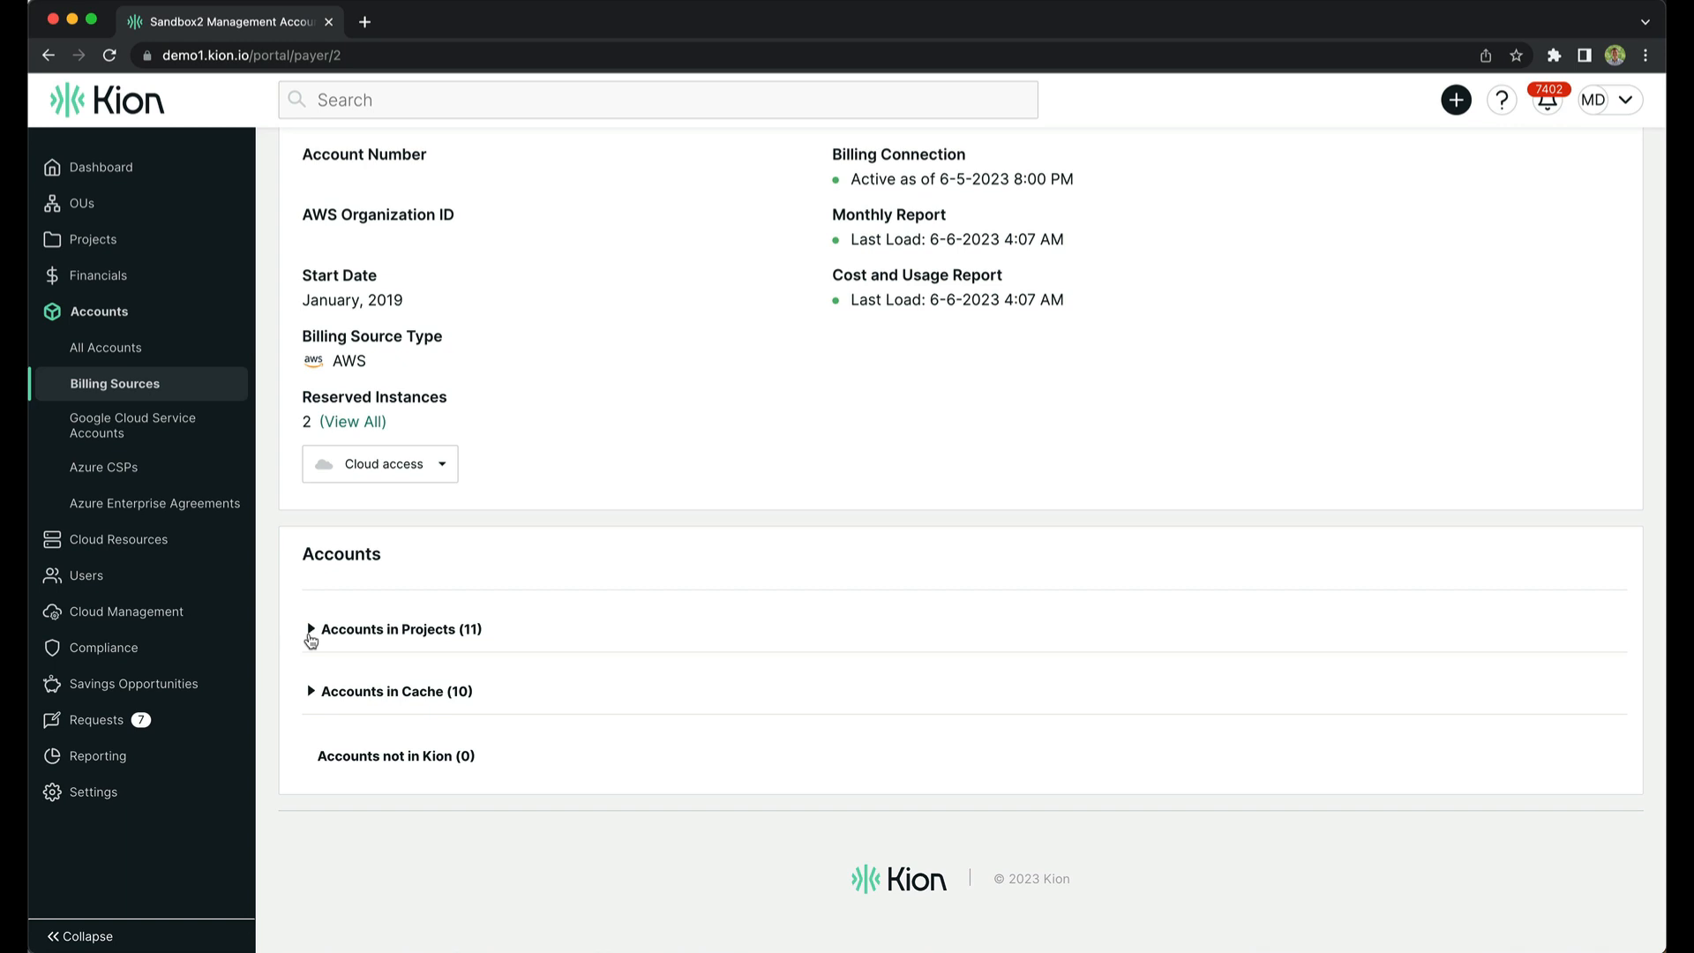
{"action": "left_click", "coordinate": [311, 629]}
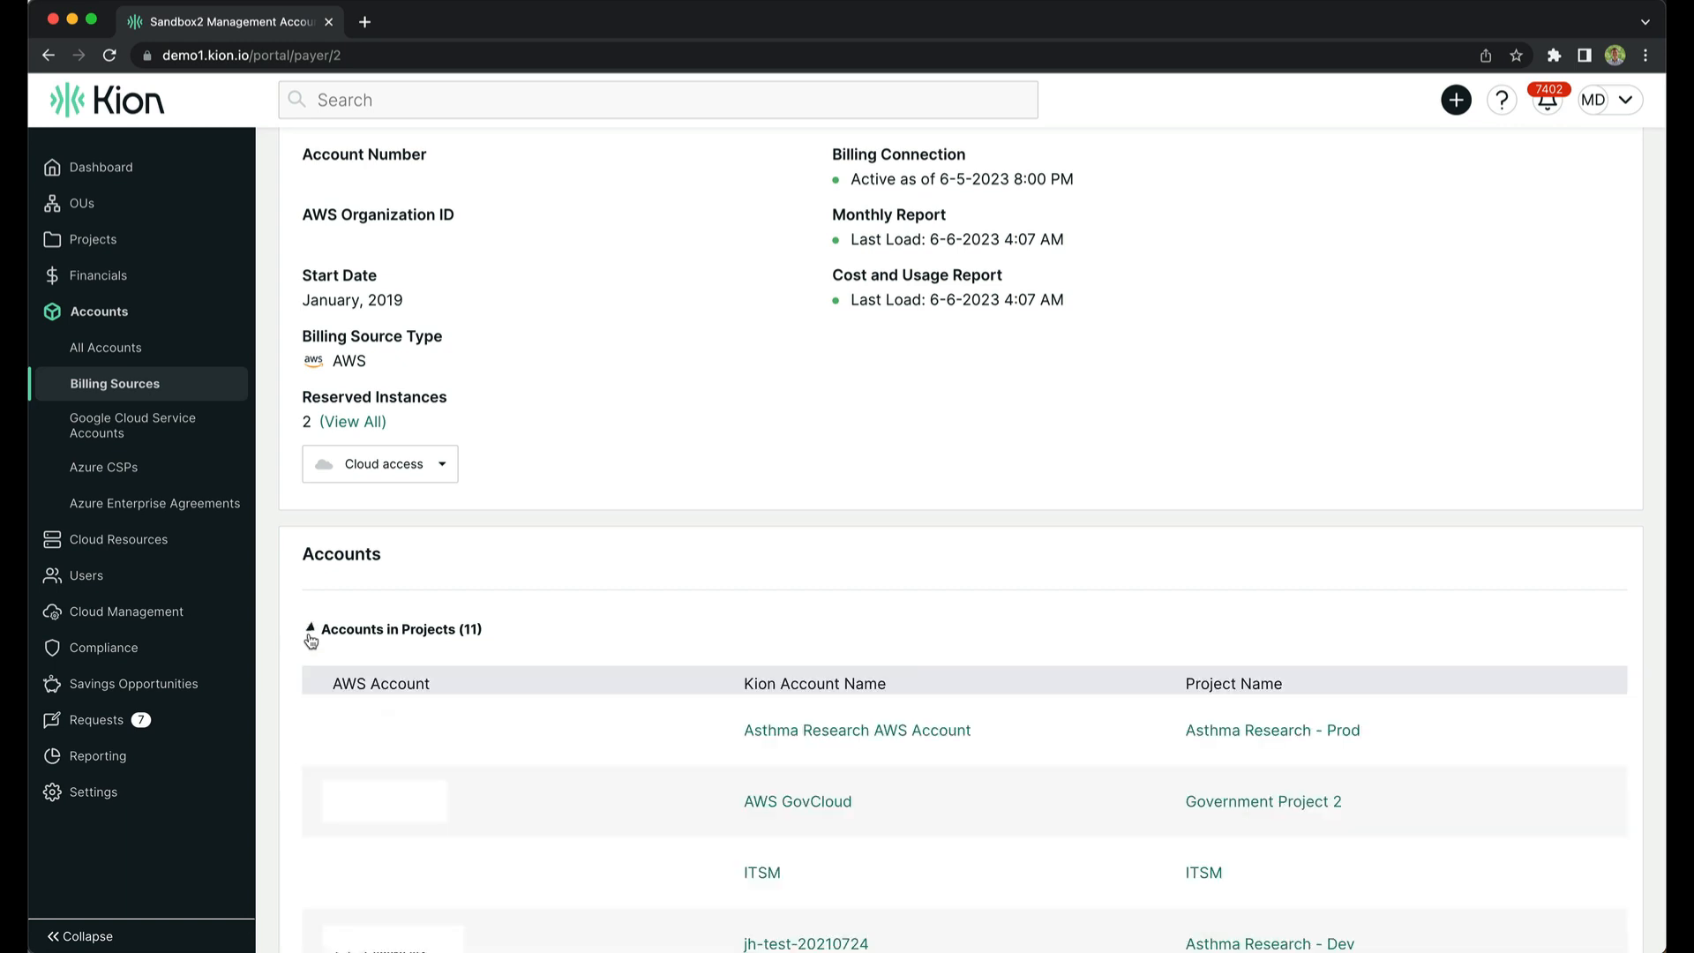
{"action": "left_click", "coordinate": [312, 629]}
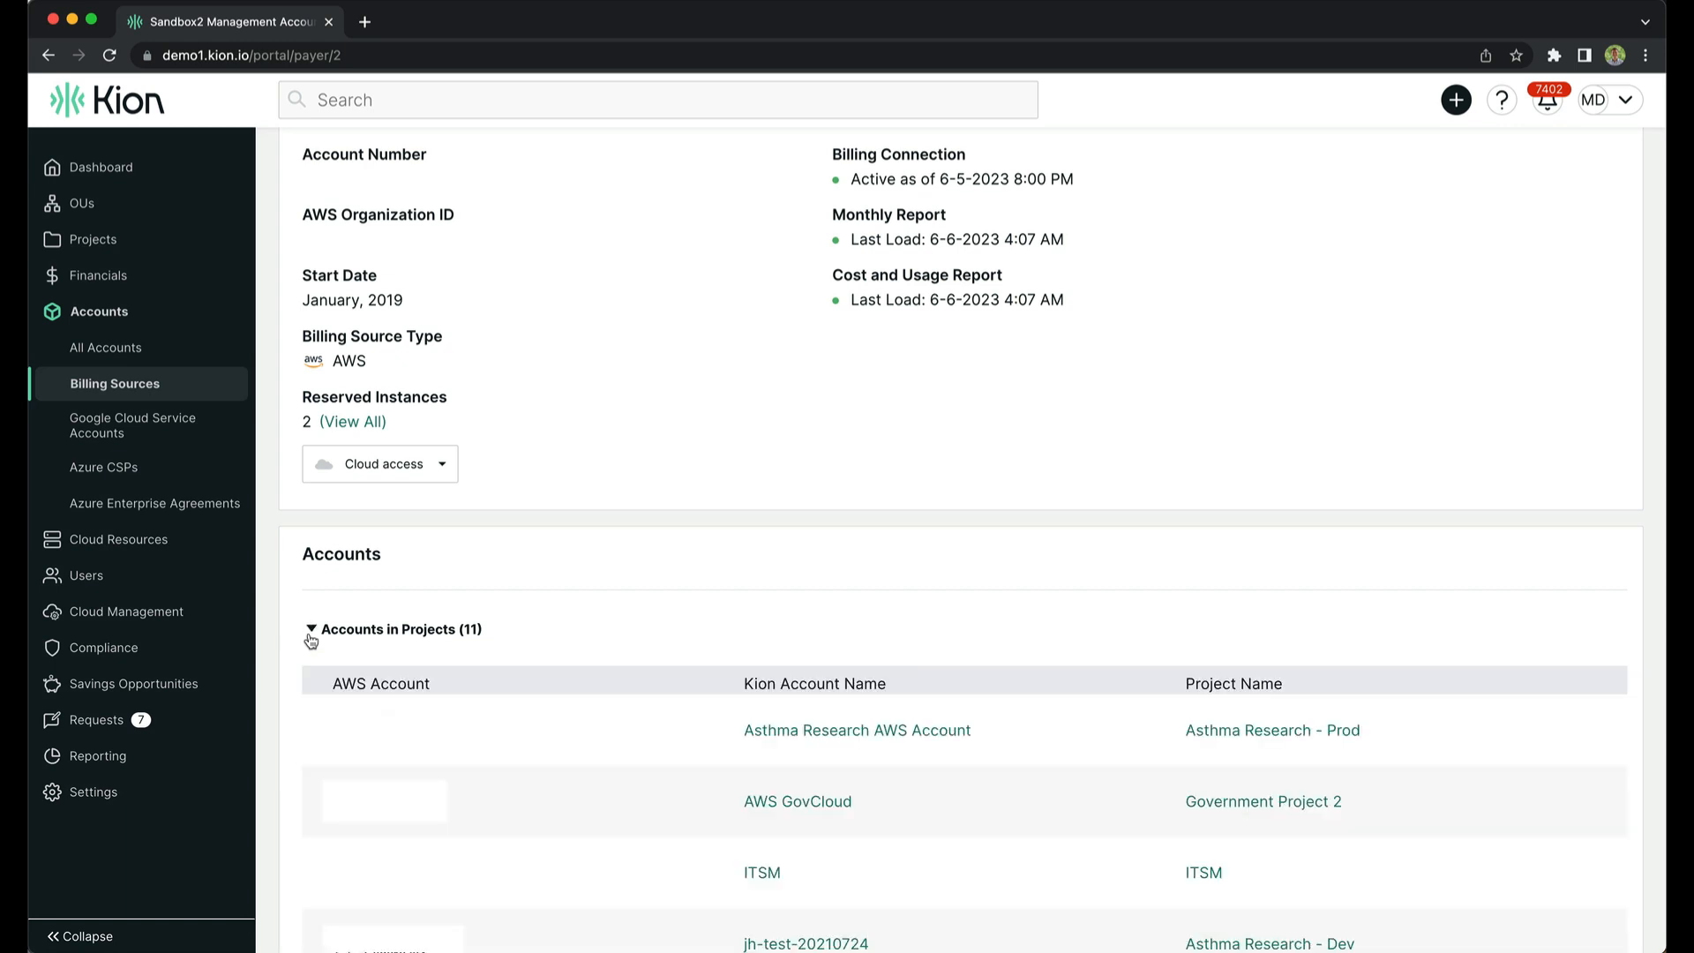
{"action": "left_click", "coordinate": [312, 629]}
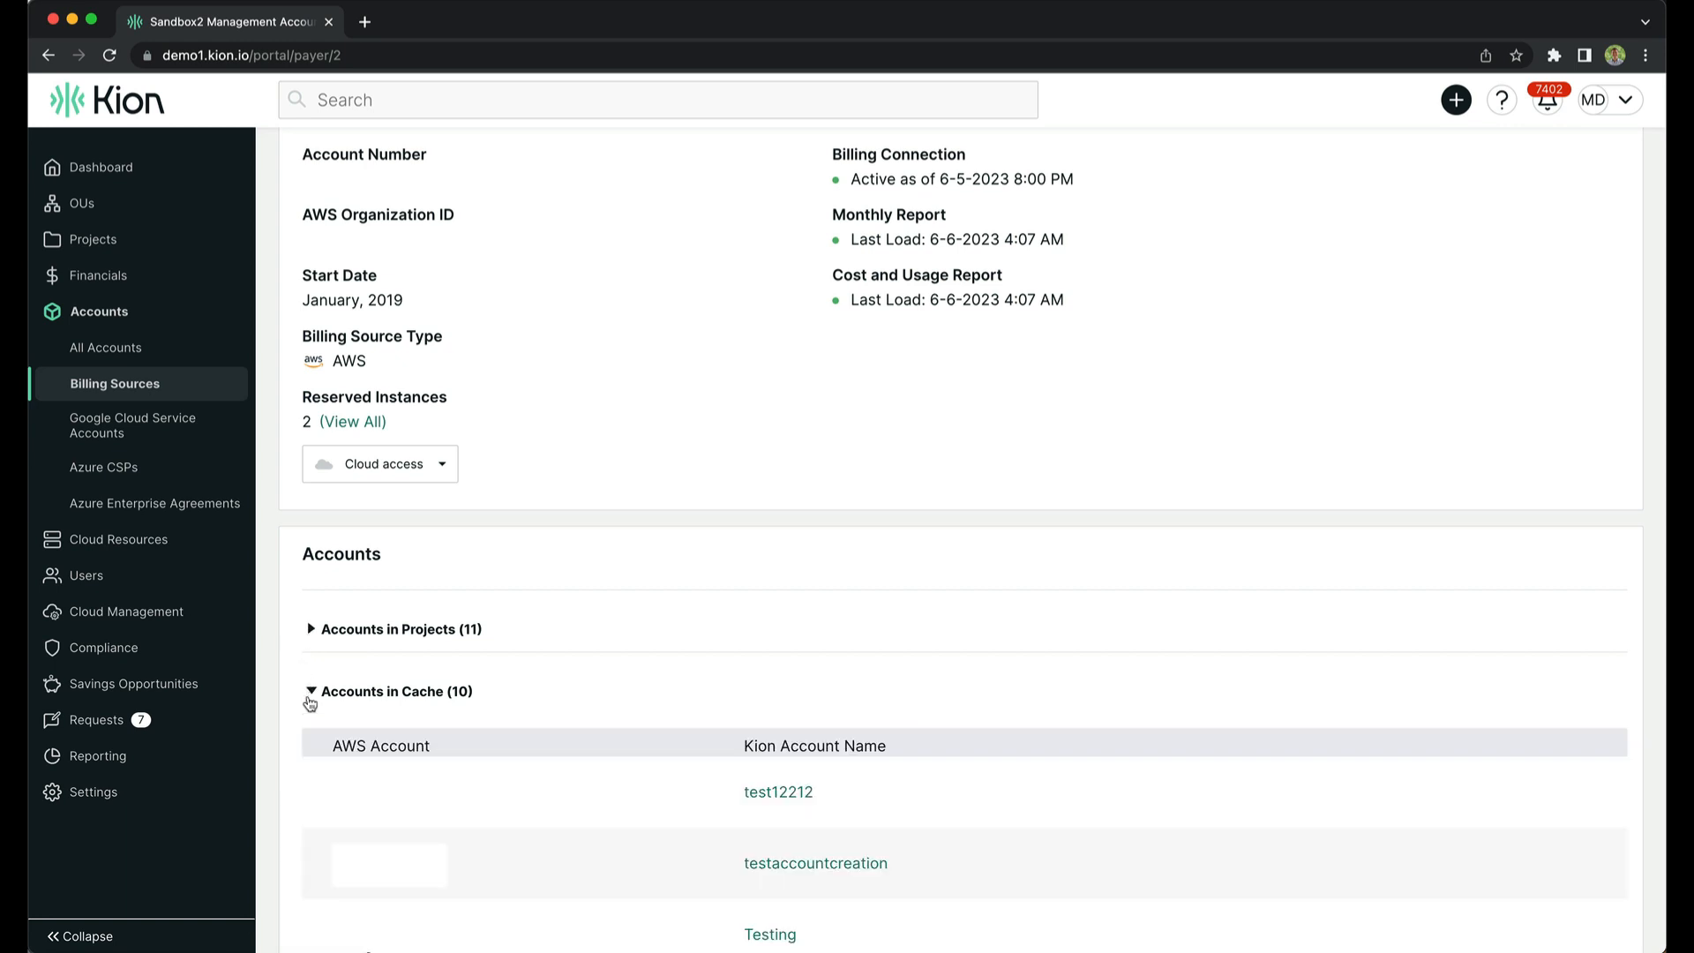
{"action": "left_click", "coordinate": [312, 691]}
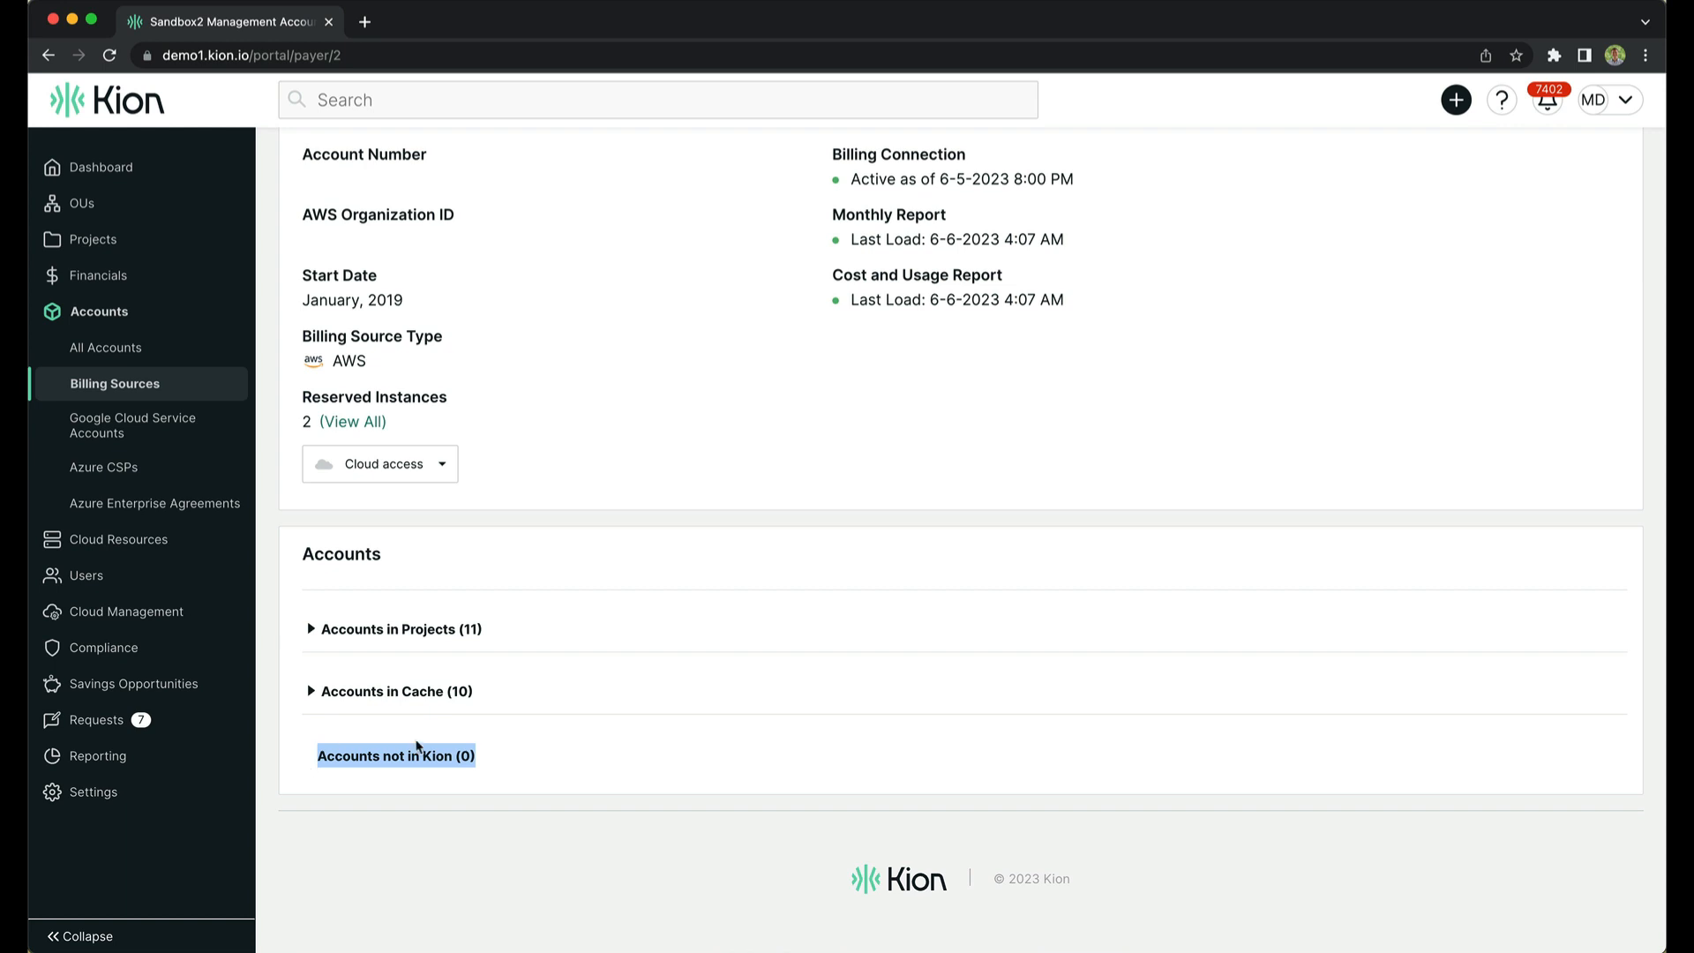
{"action": "mouse_move", "coordinate": [579, 750]}
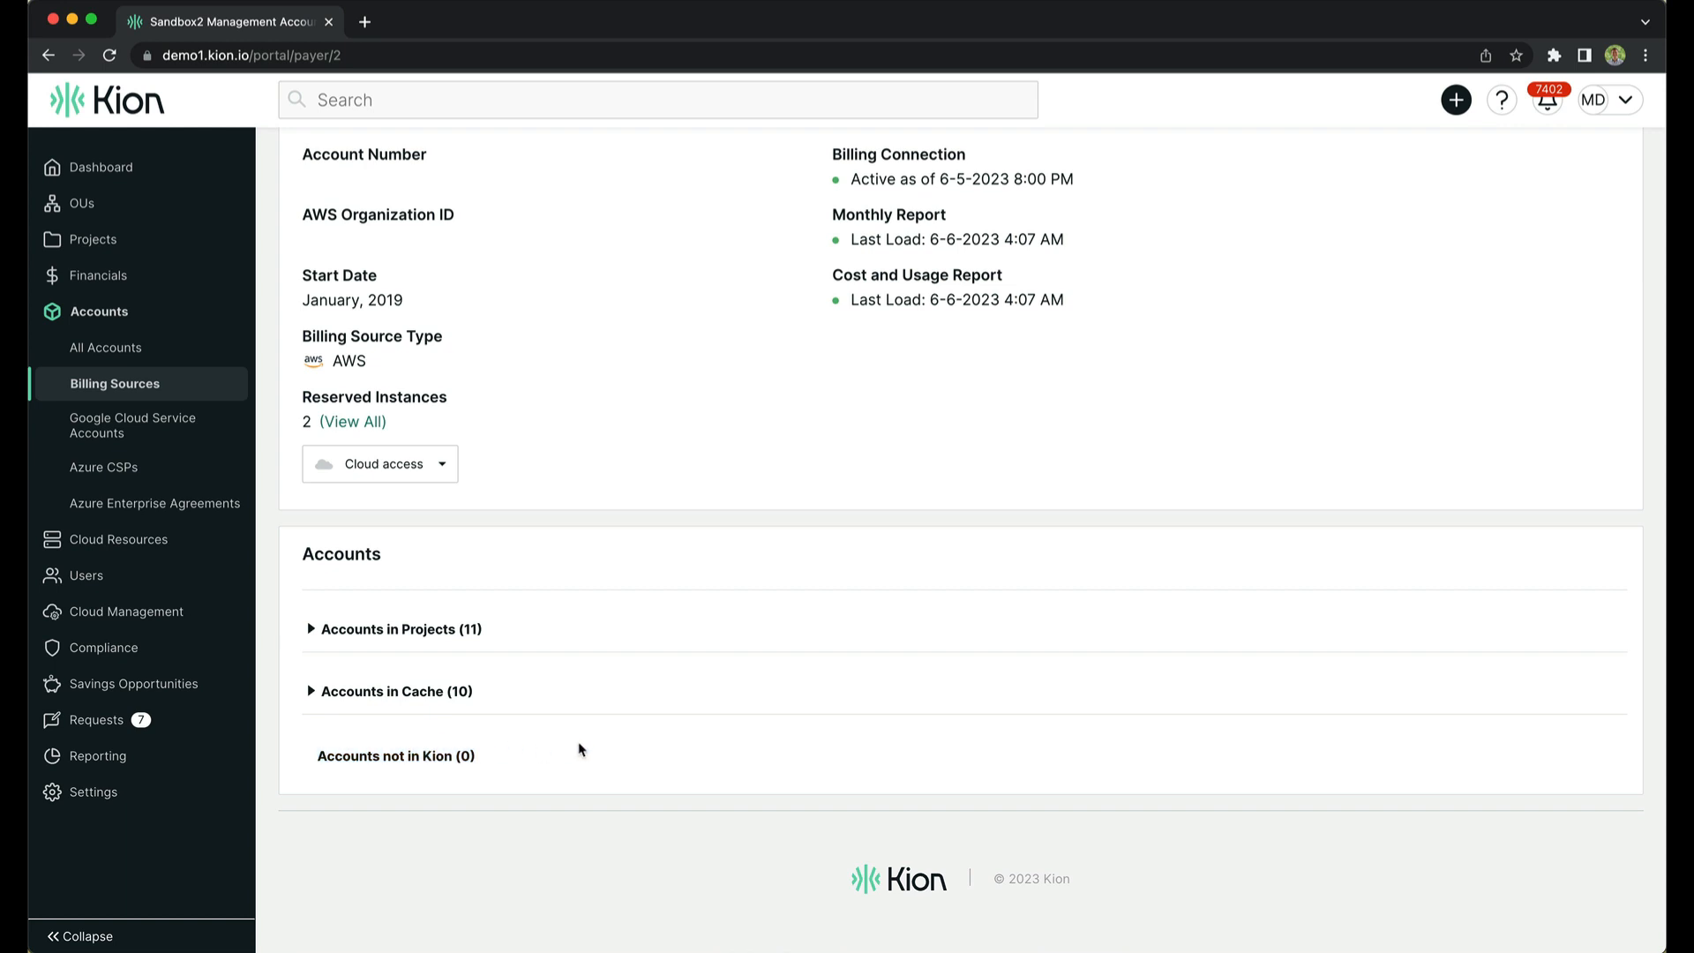
{"action": "scroll", "scroll_direction": "up", "scroll_amount": 3}
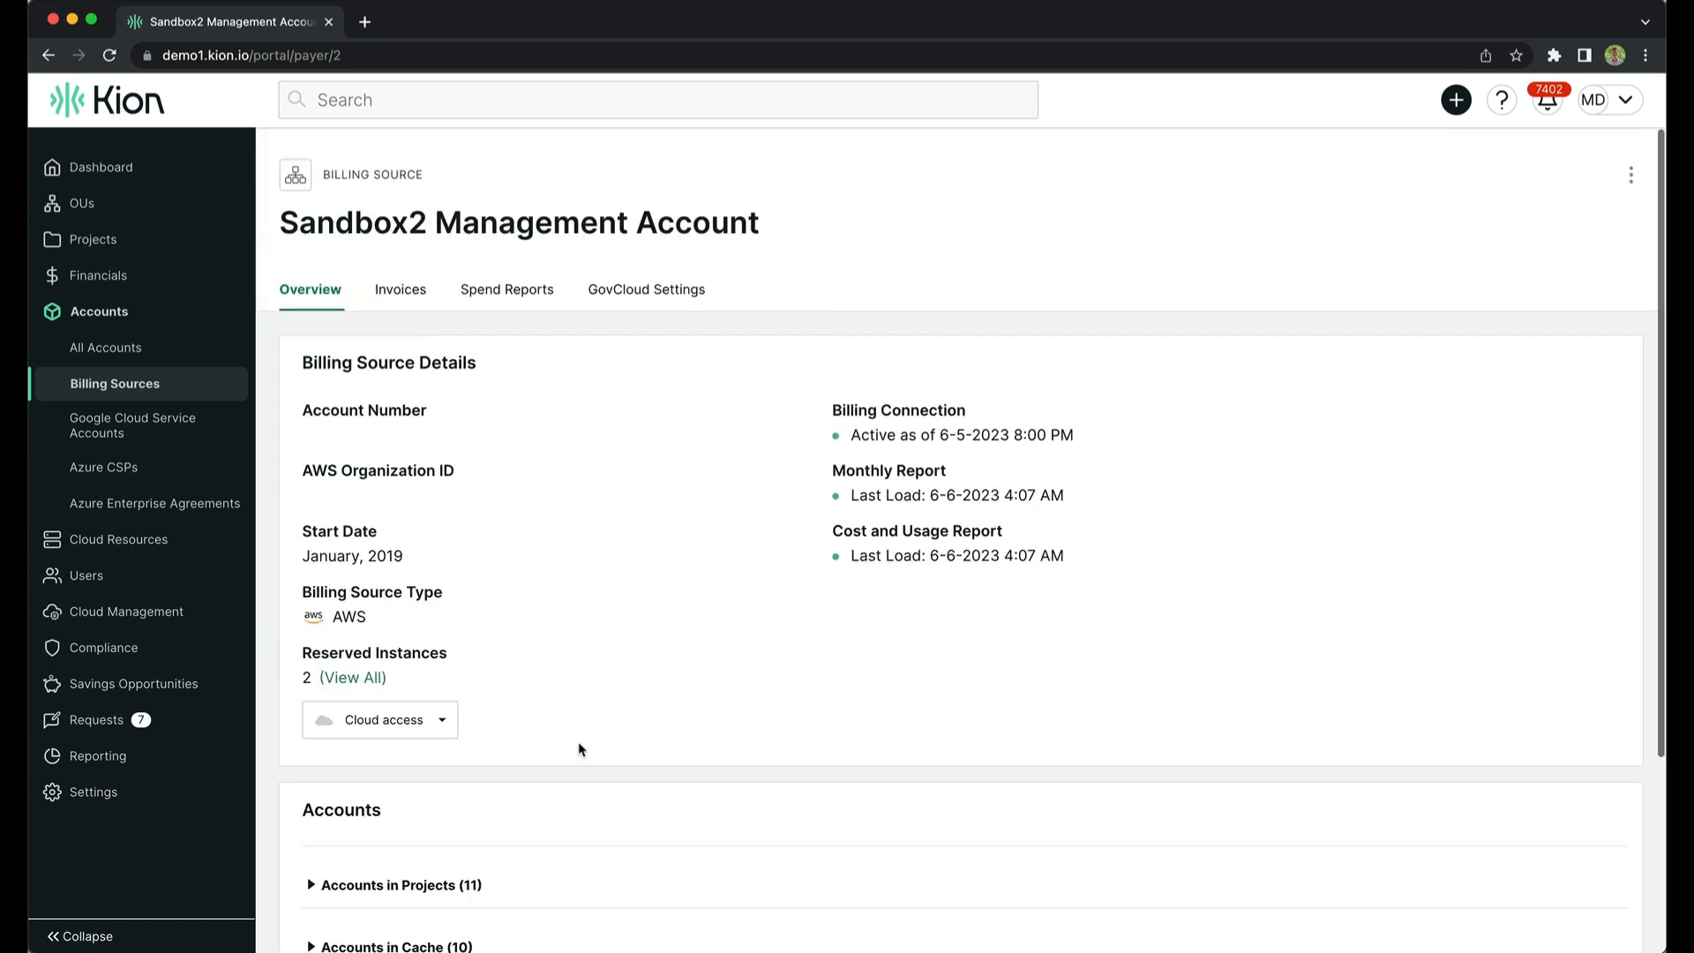
{"action": "mouse_move", "coordinate": [403, 327]}
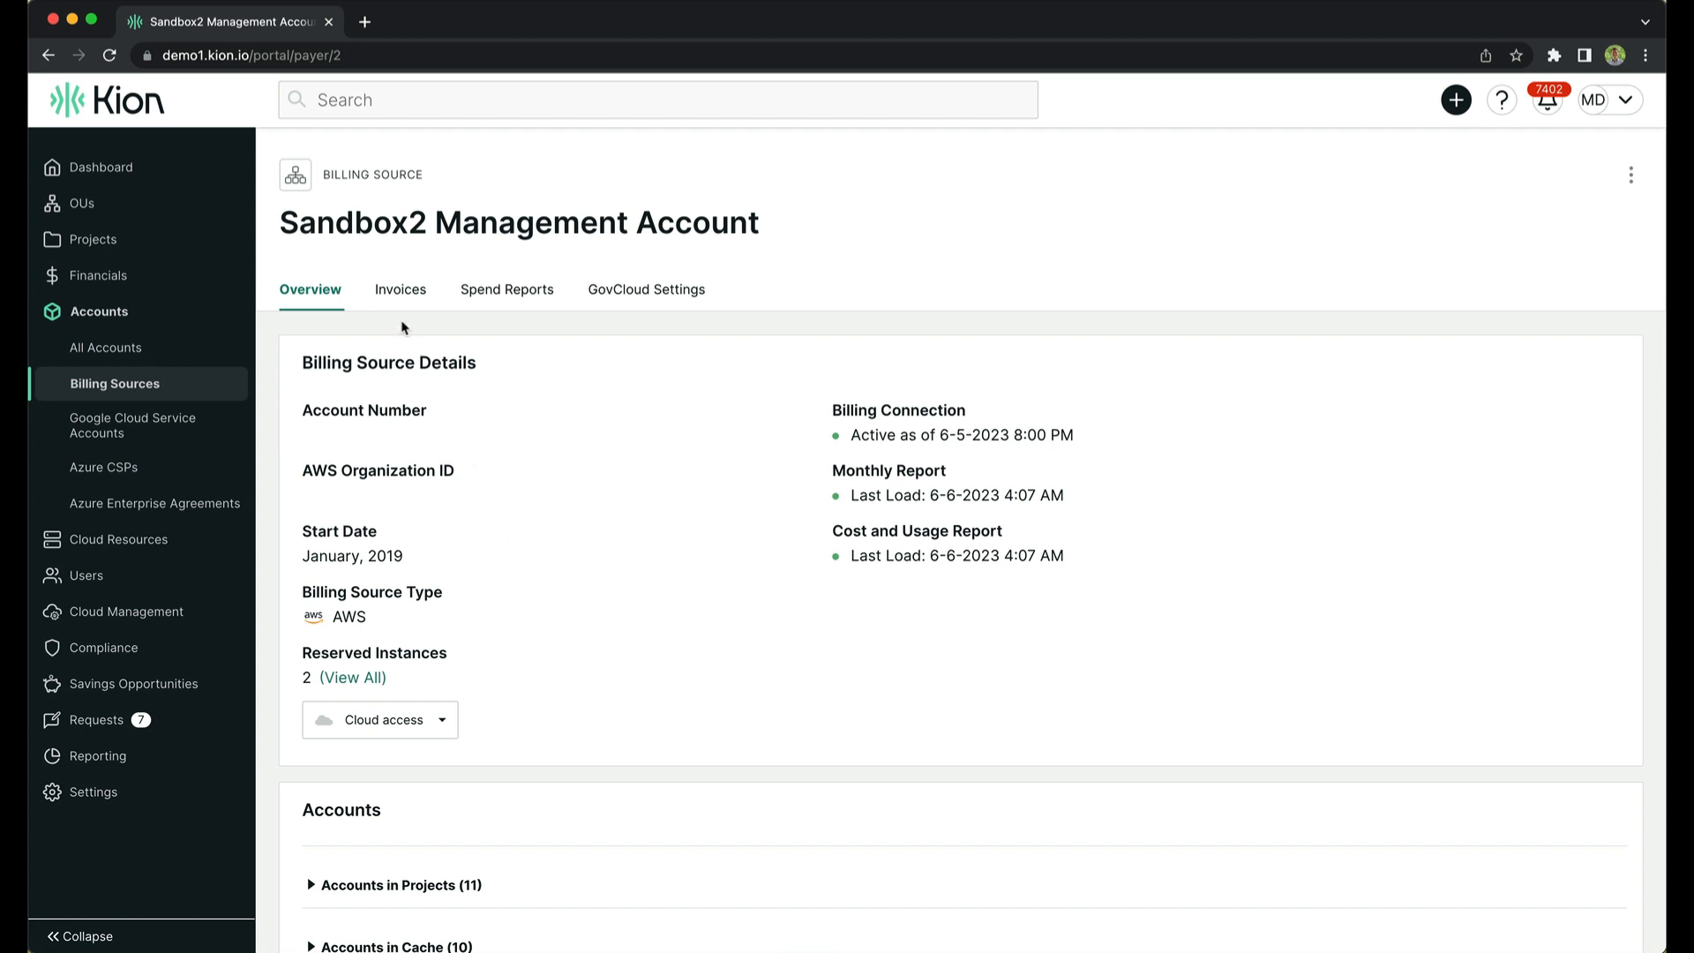
Review the June 2023 invoice ($1,082.39 total), then switch to the empty Spend Reports tab
{"action": "left_click", "coordinate": [399, 289]}
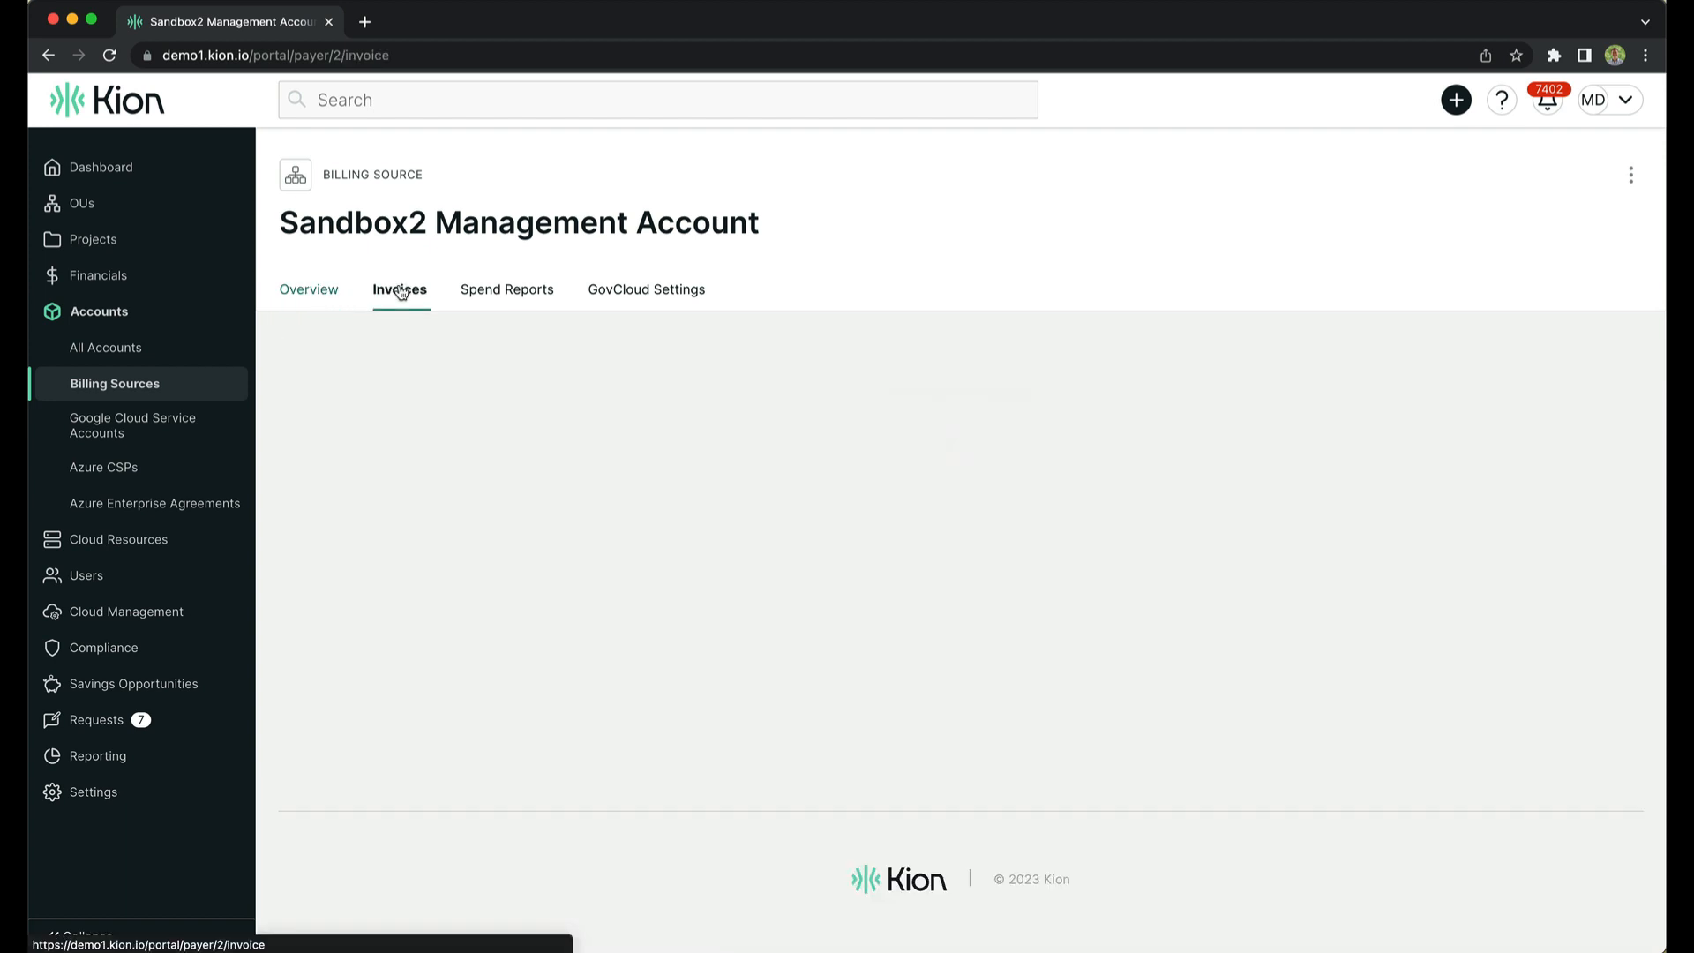
{"action": "left_click", "coordinate": [399, 288]}
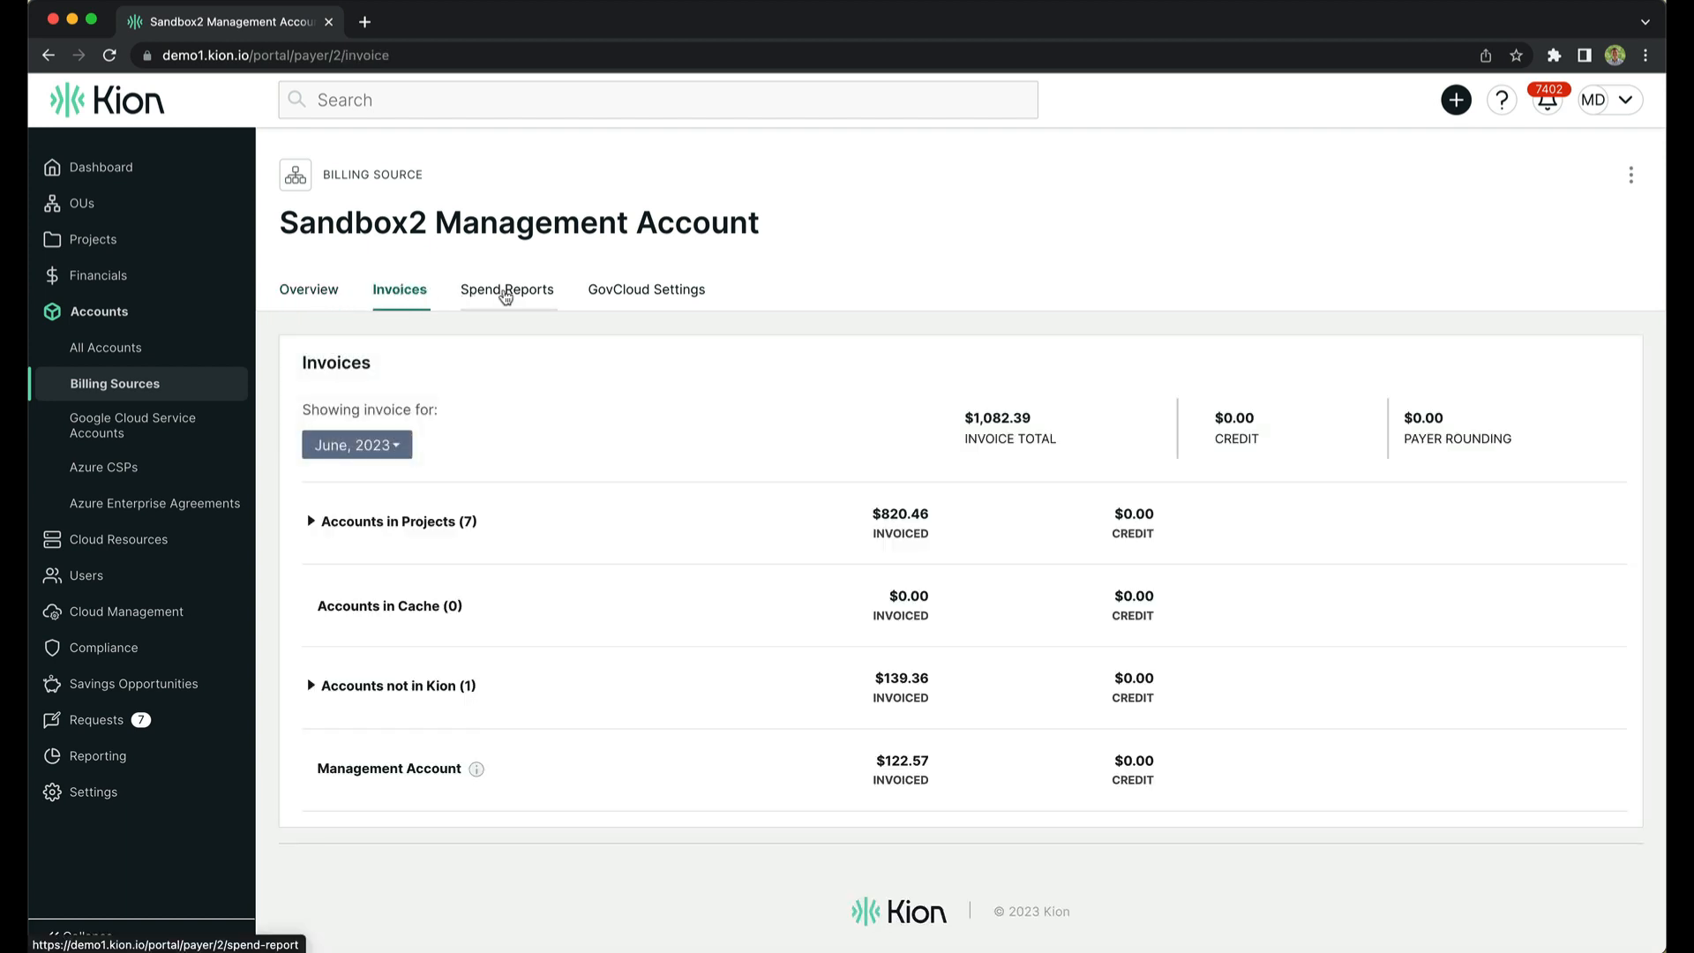
{"action": "left_click", "coordinate": [505, 289]}
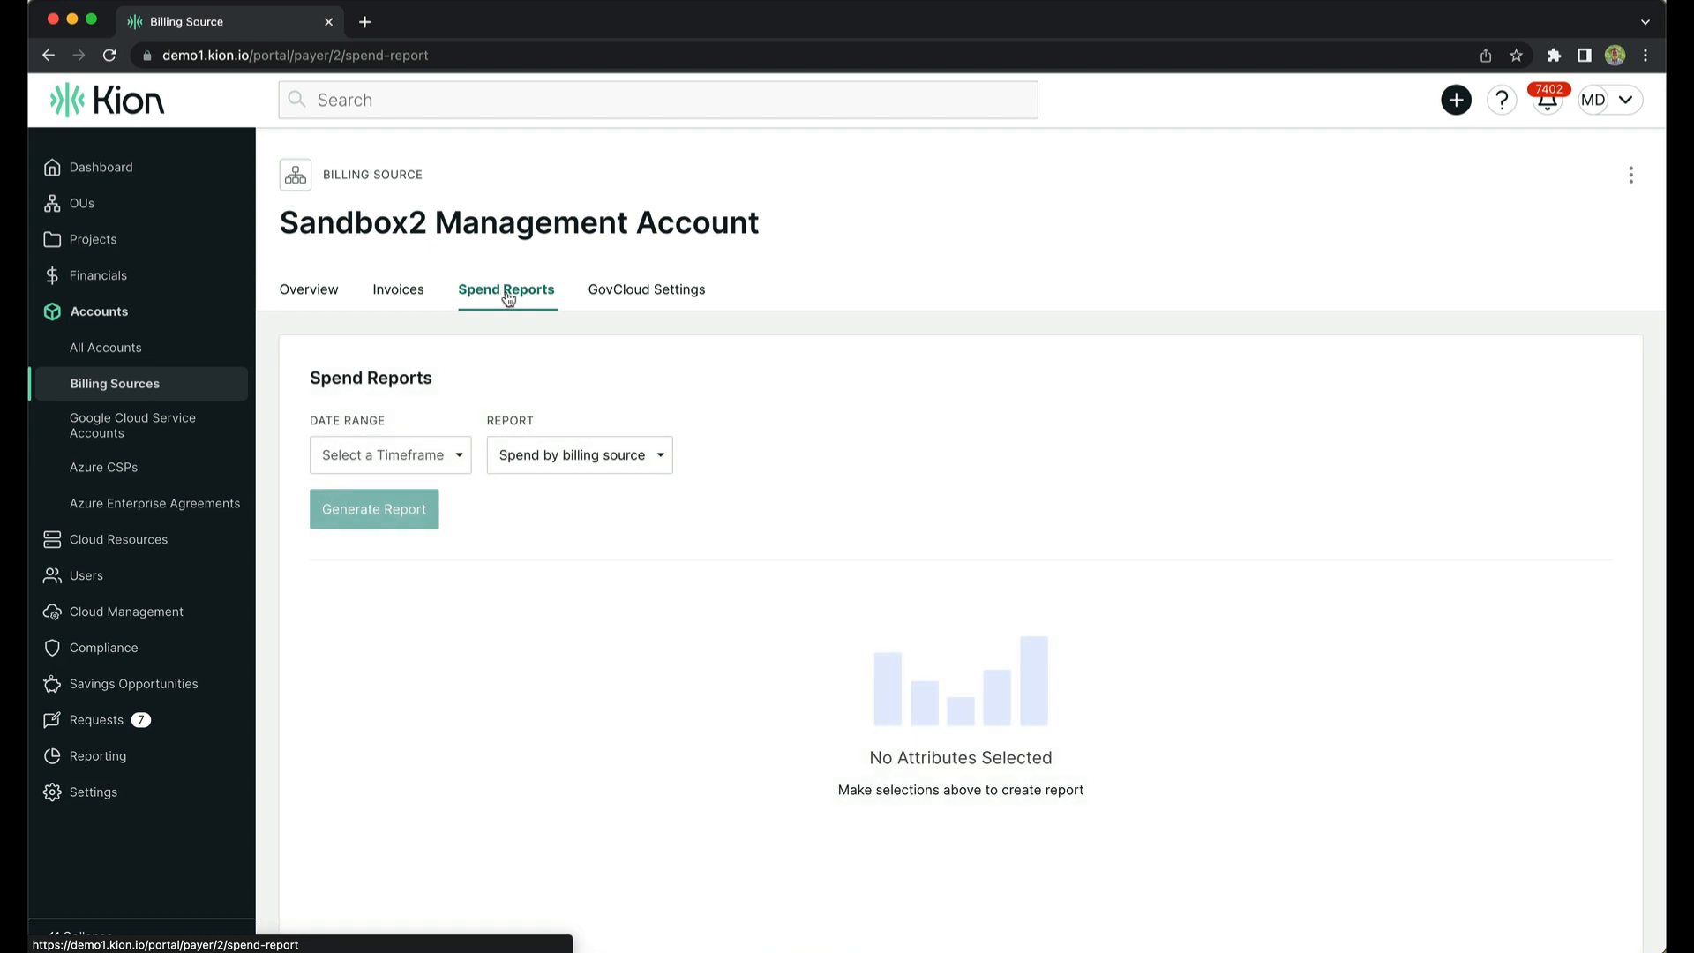
{"action": "mouse_move", "coordinate": [376, 405]}
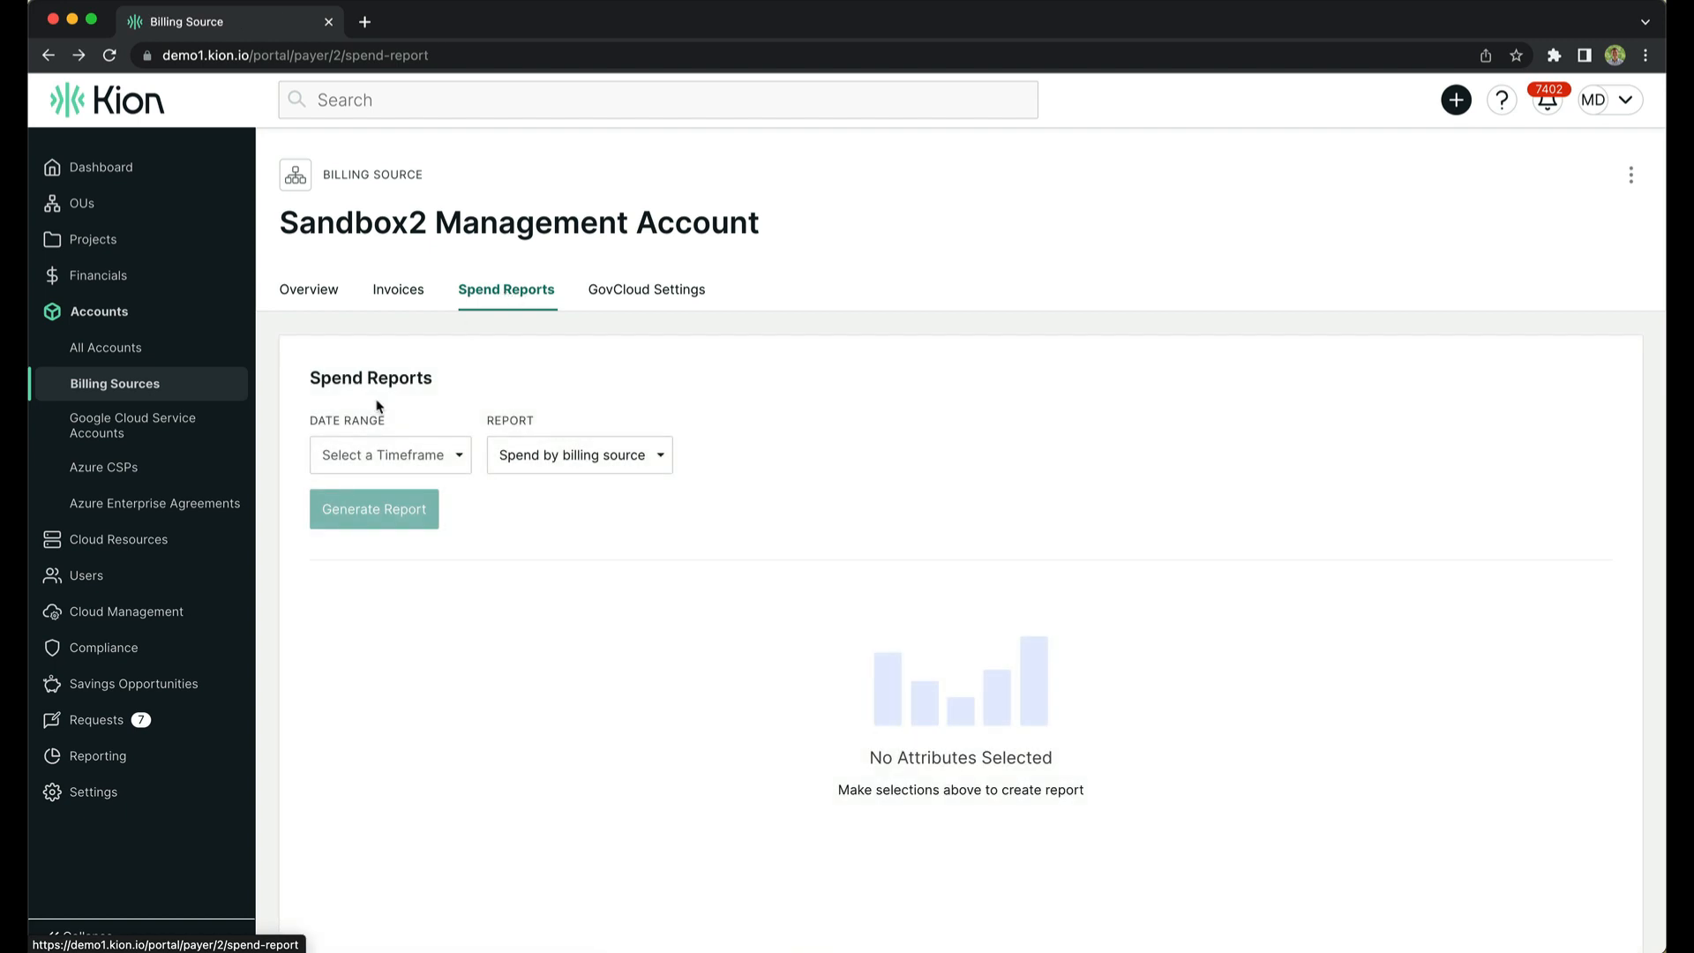
Check System Diagnostics Last Bill Load (Sandbox2: 06-06-2023) and open the Billing Sources help article
{"action": "left_click", "coordinate": [93, 791]}
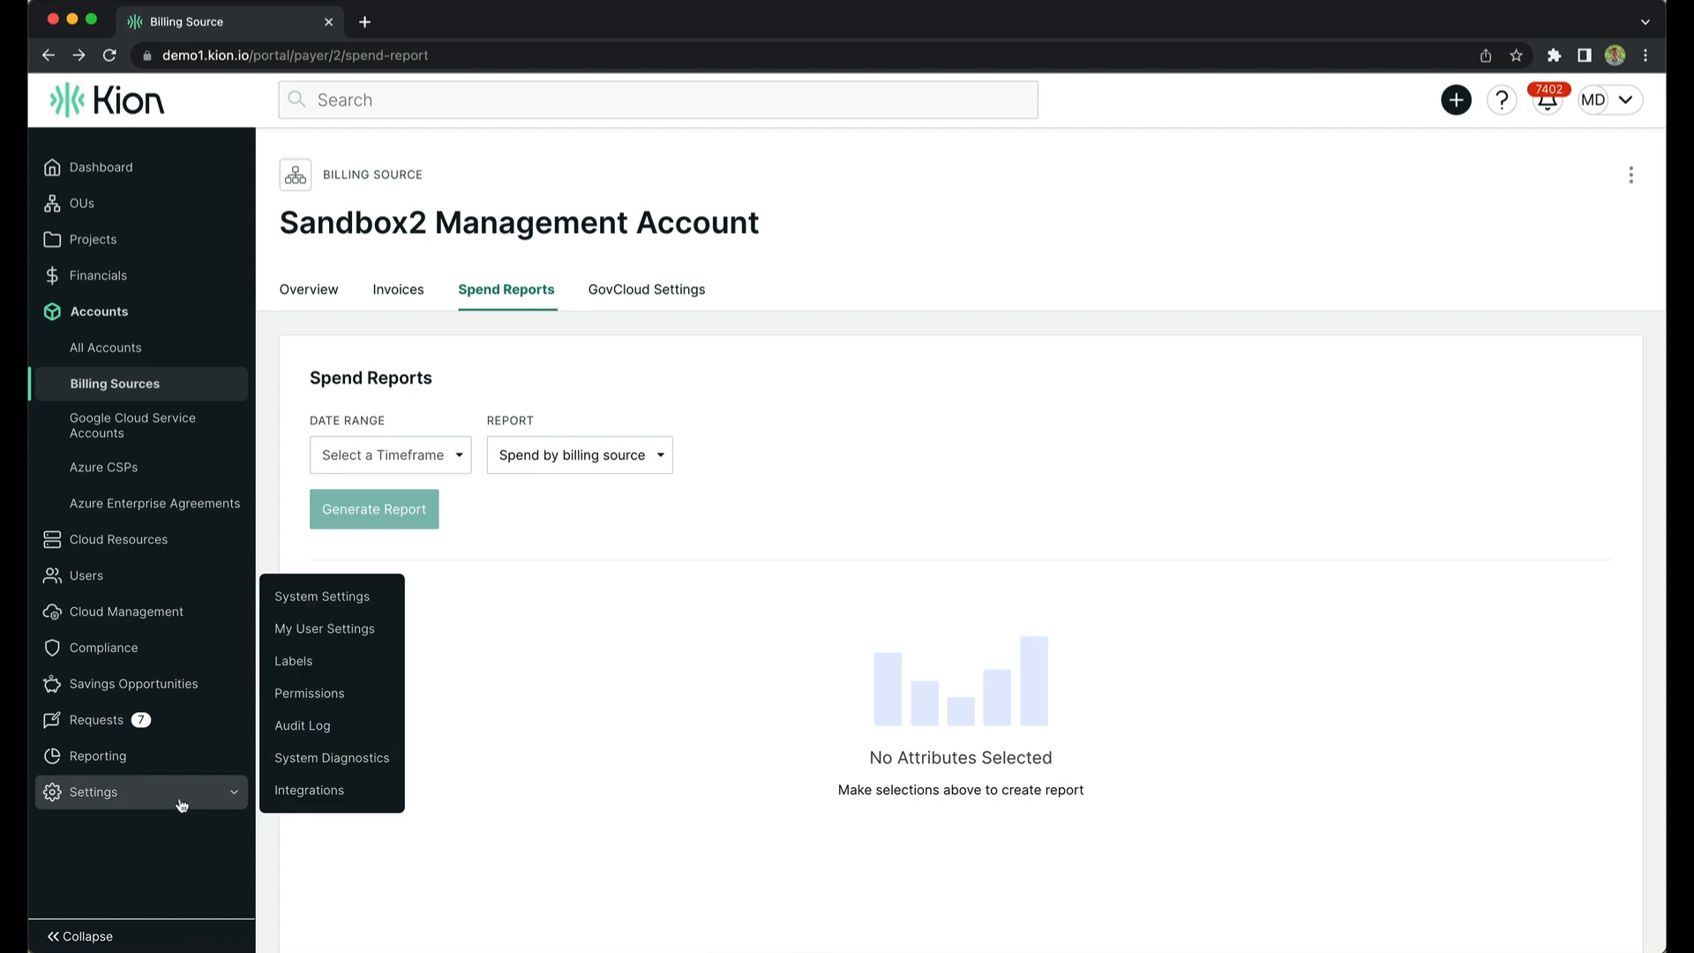
{"action": "mouse_move", "coordinate": [332, 757]}
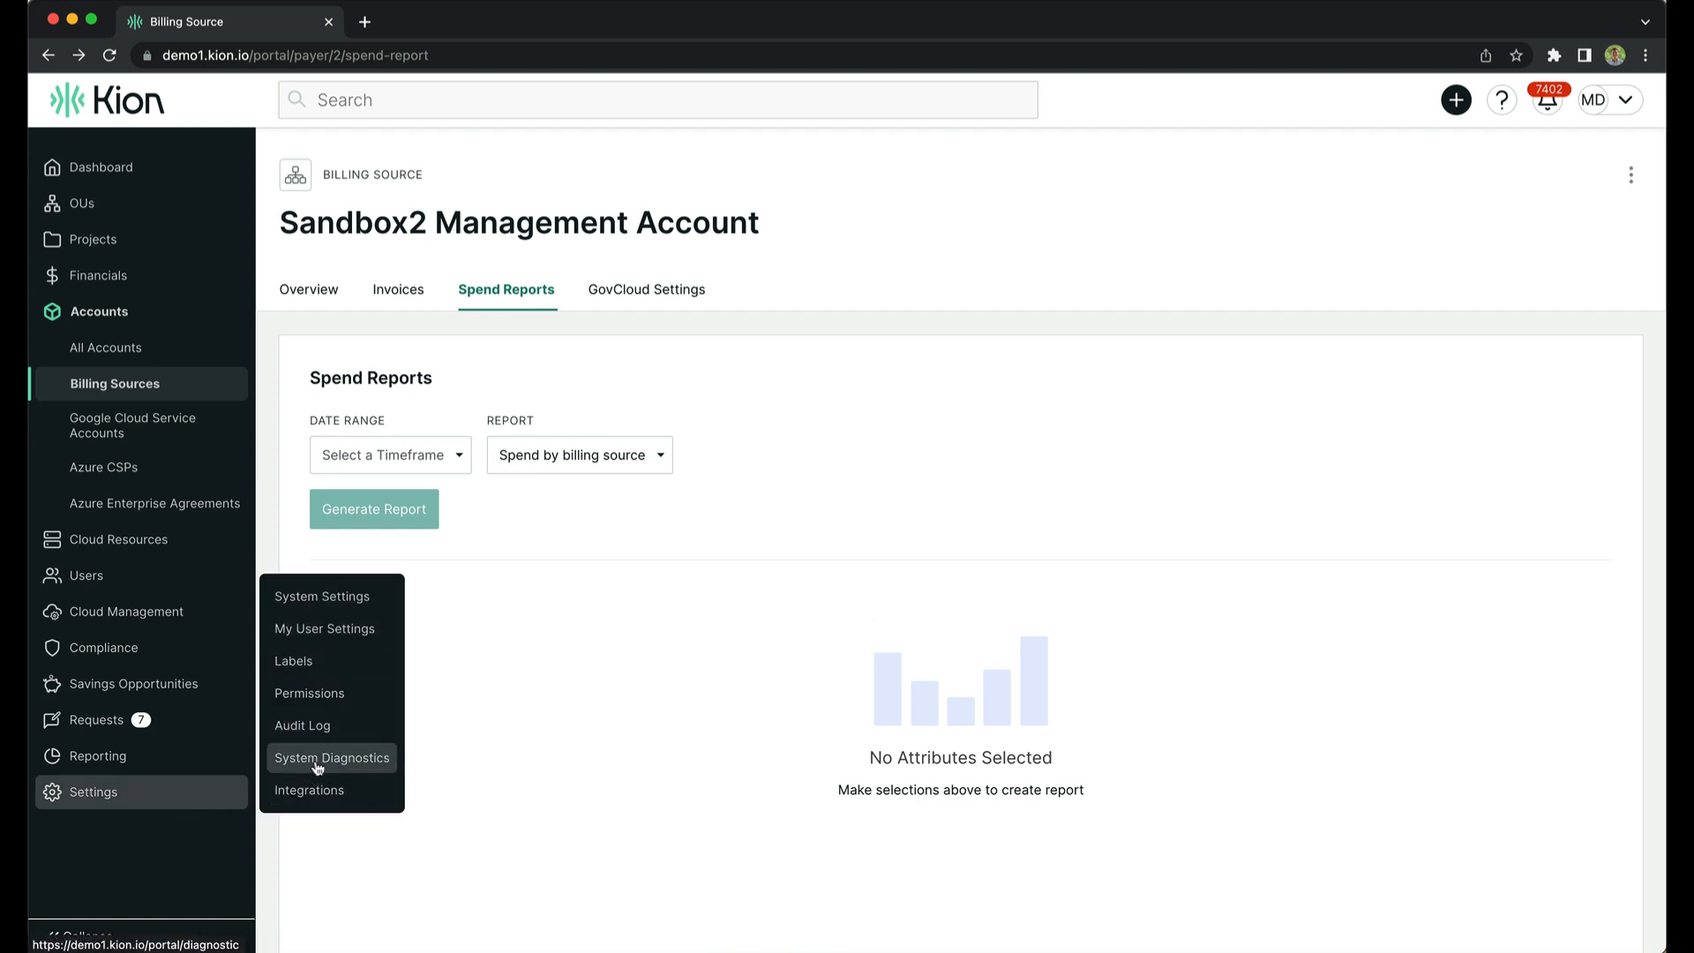
{"action": "left_click", "coordinate": [331, 757]}
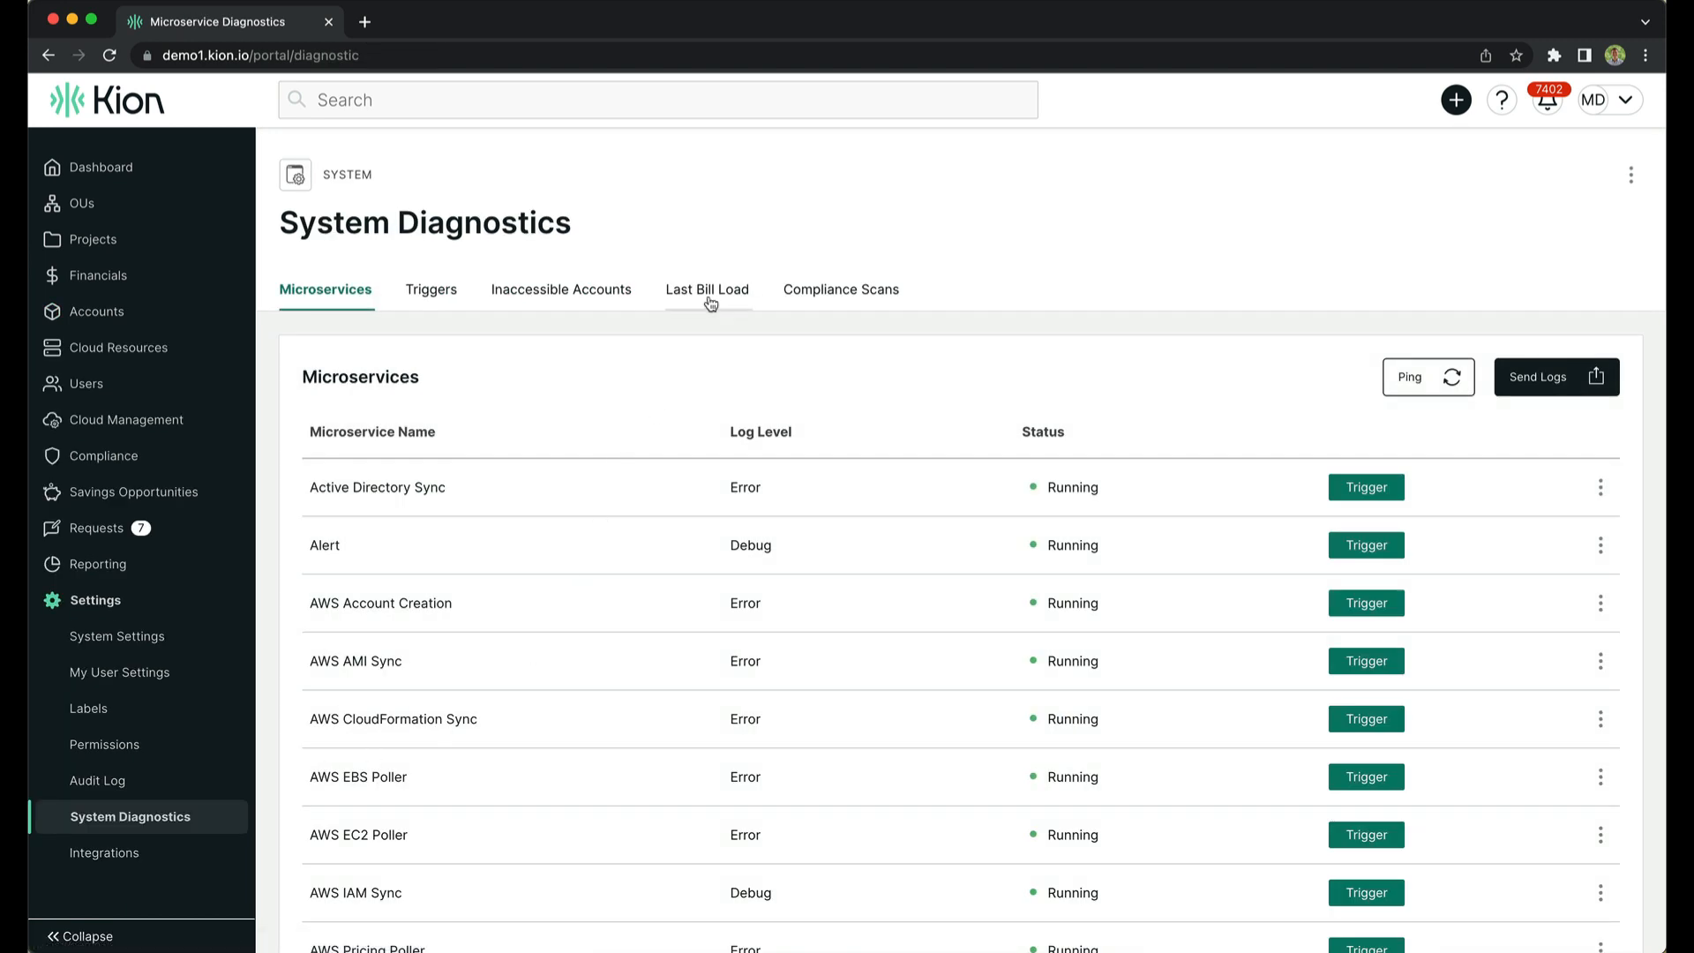
{"action": "left_click", "coordinate": [707, 289]}
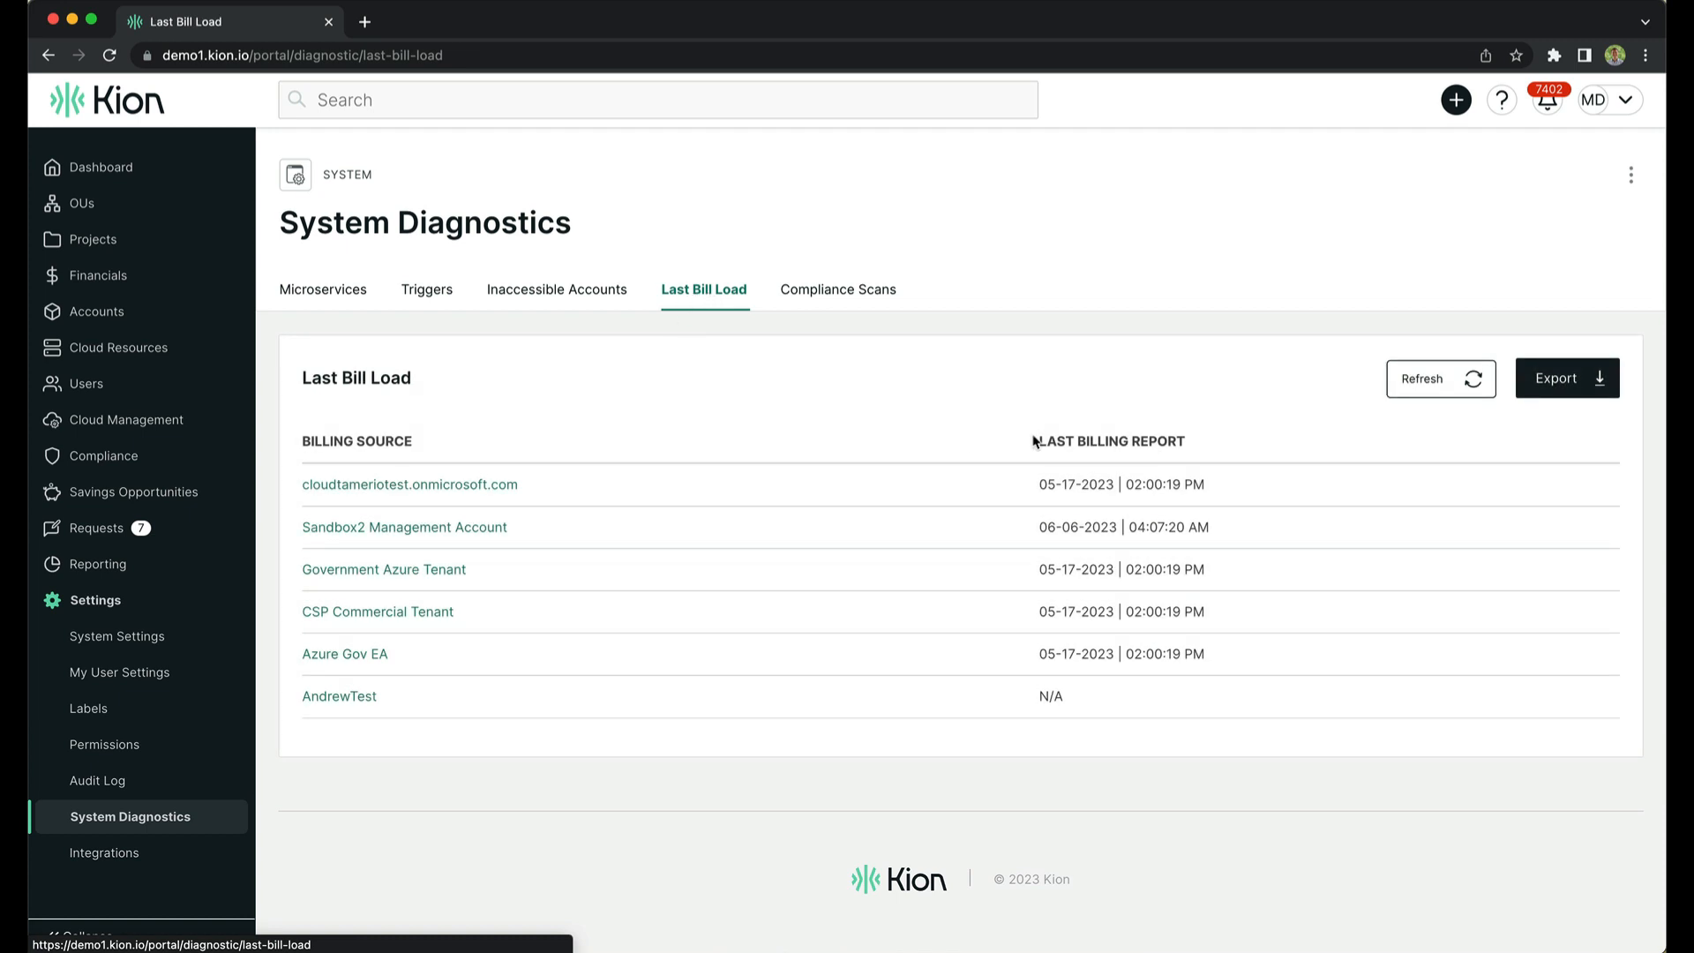
{"action": "mouse_move", "coordinate": [1161, 692]}
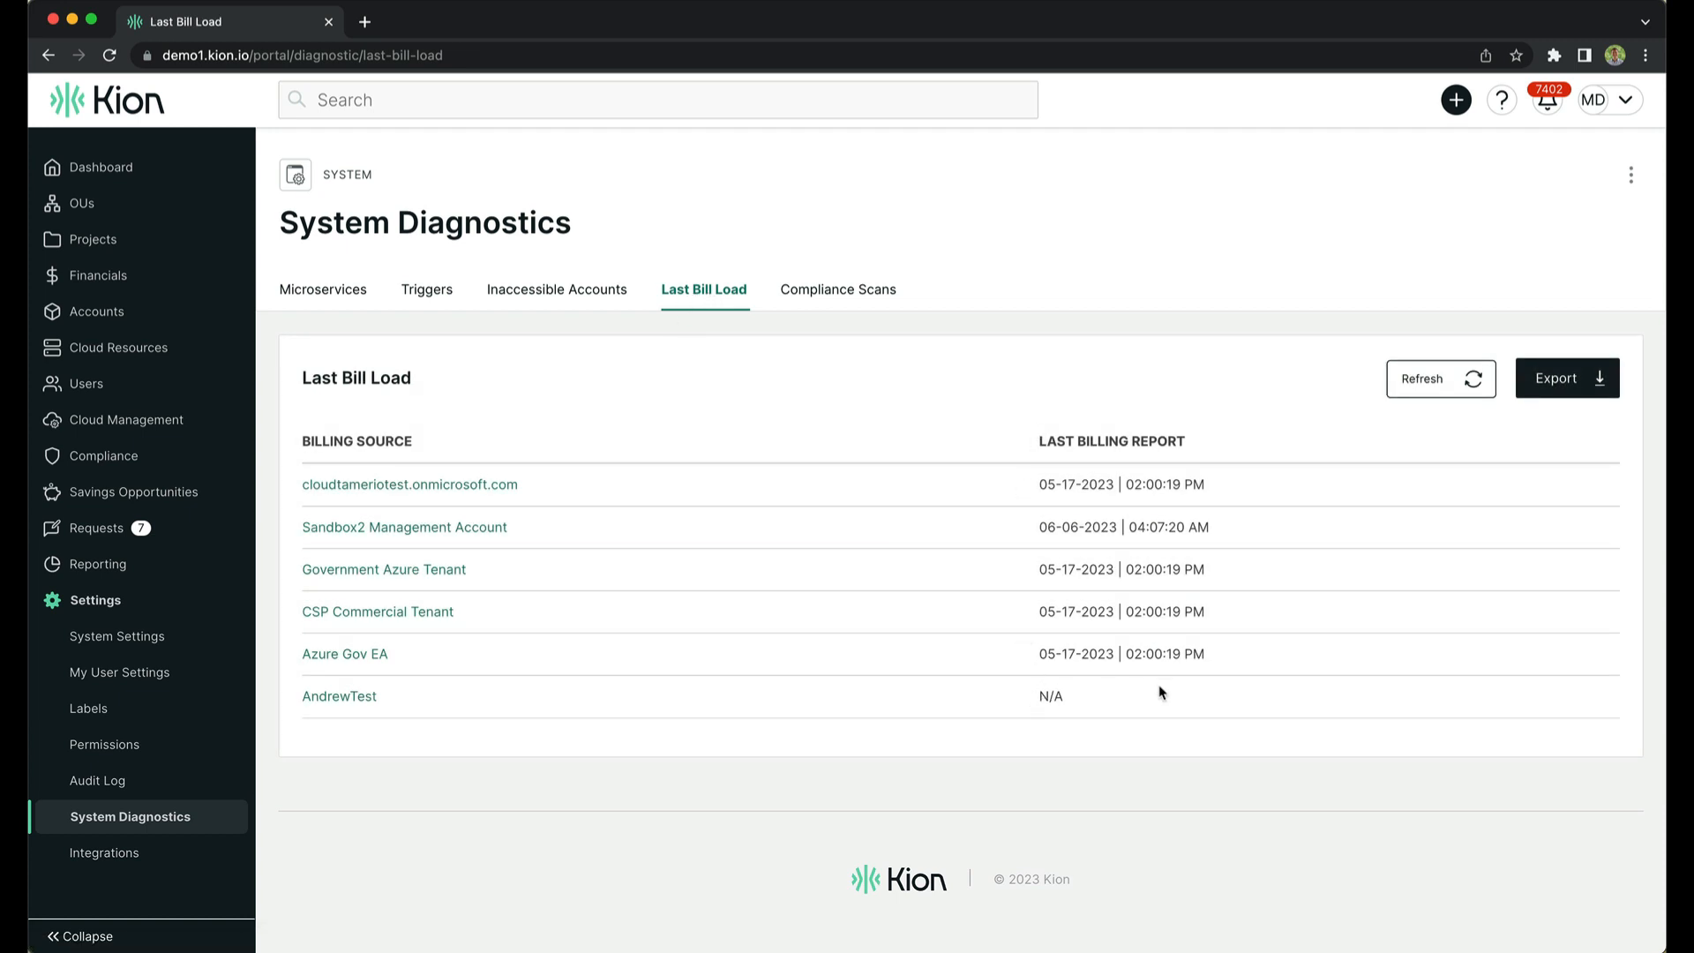
{"action": "mouse_move", "coordinate": [915, 433]}
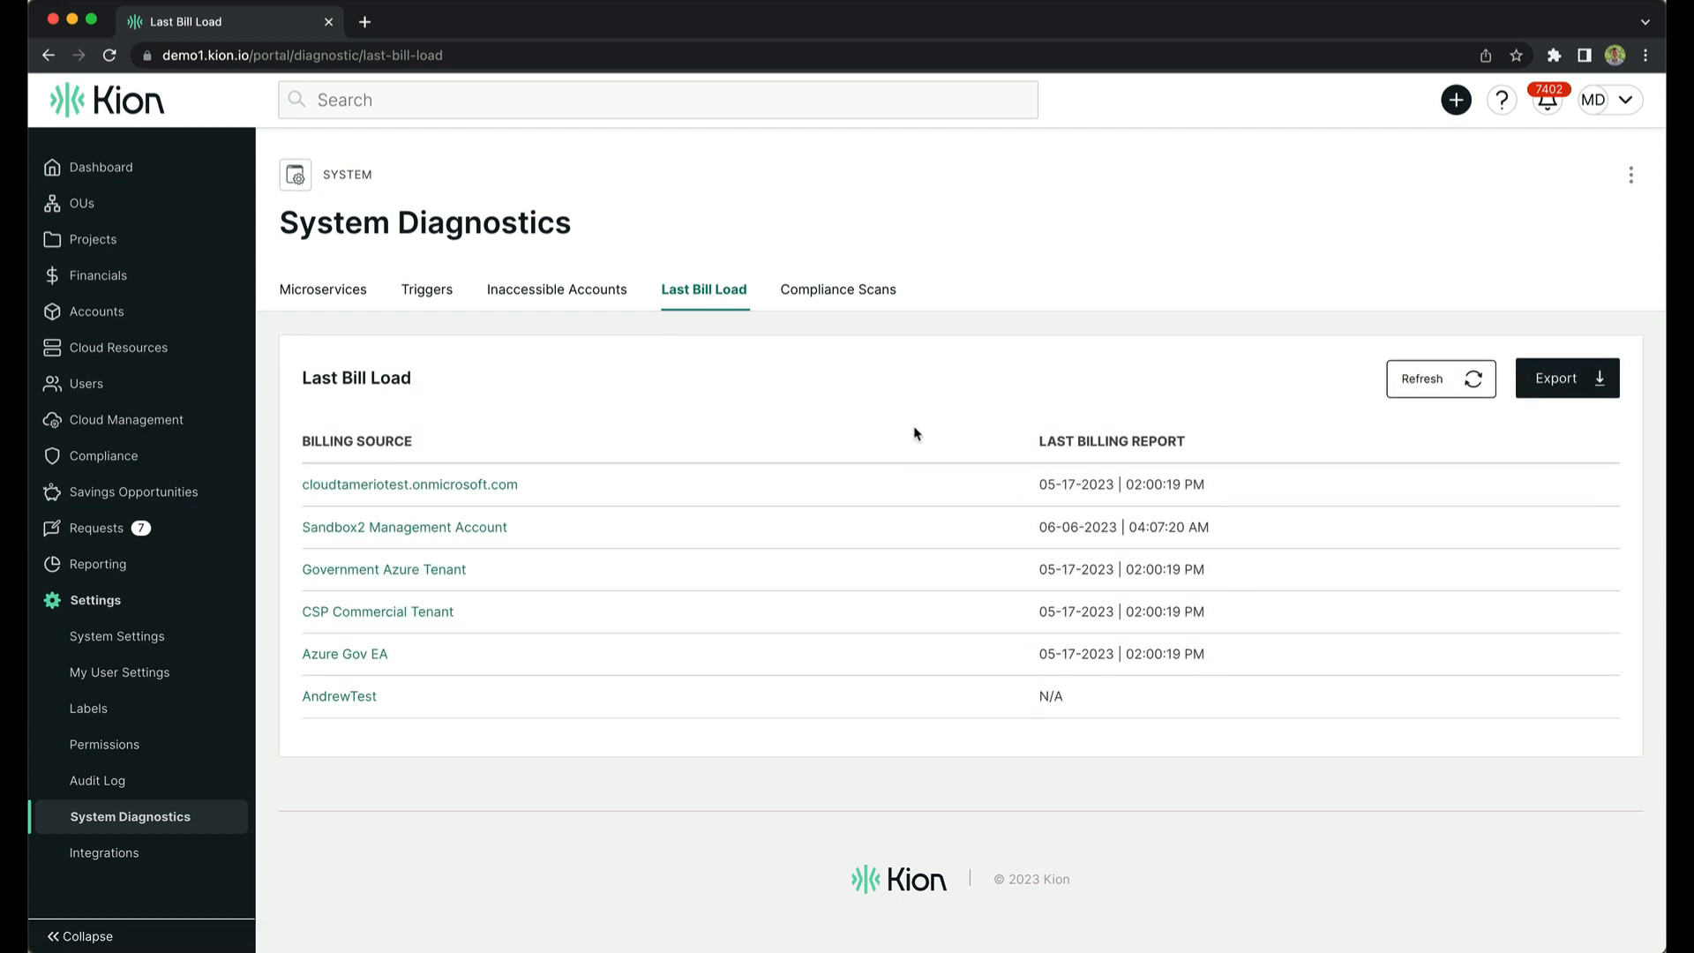
{"action": "mouse_move", "coordinate": [465, 336]}
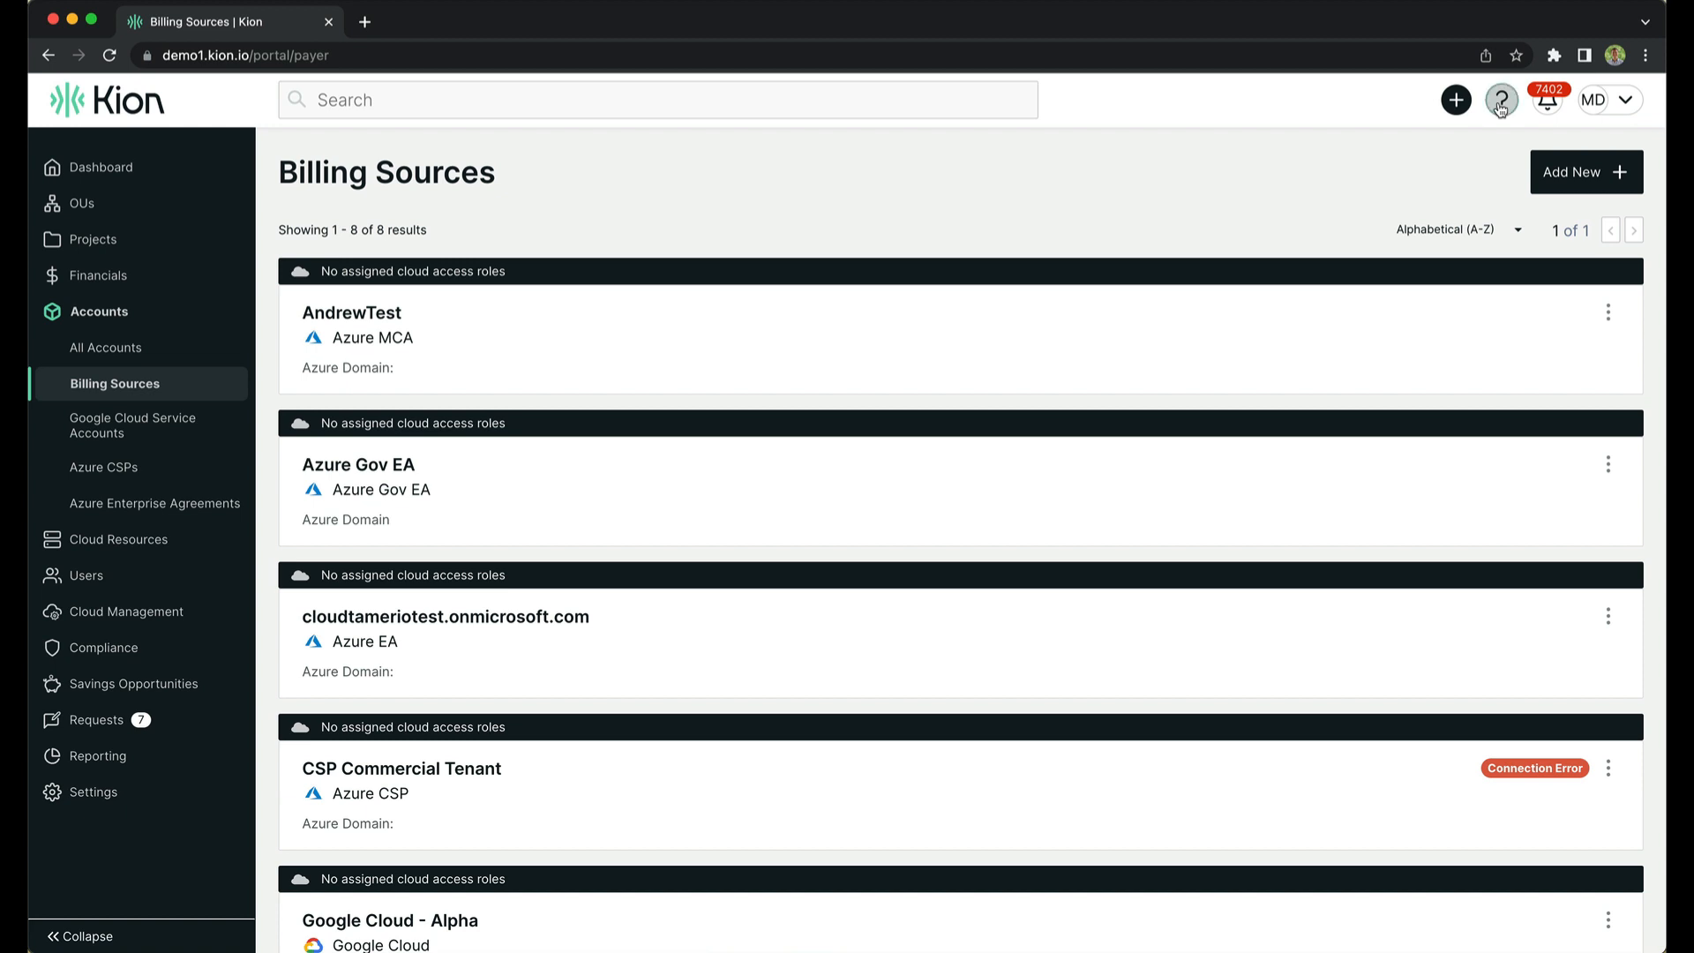
{"action": "left_click", "coordinate": [1500, 100]}
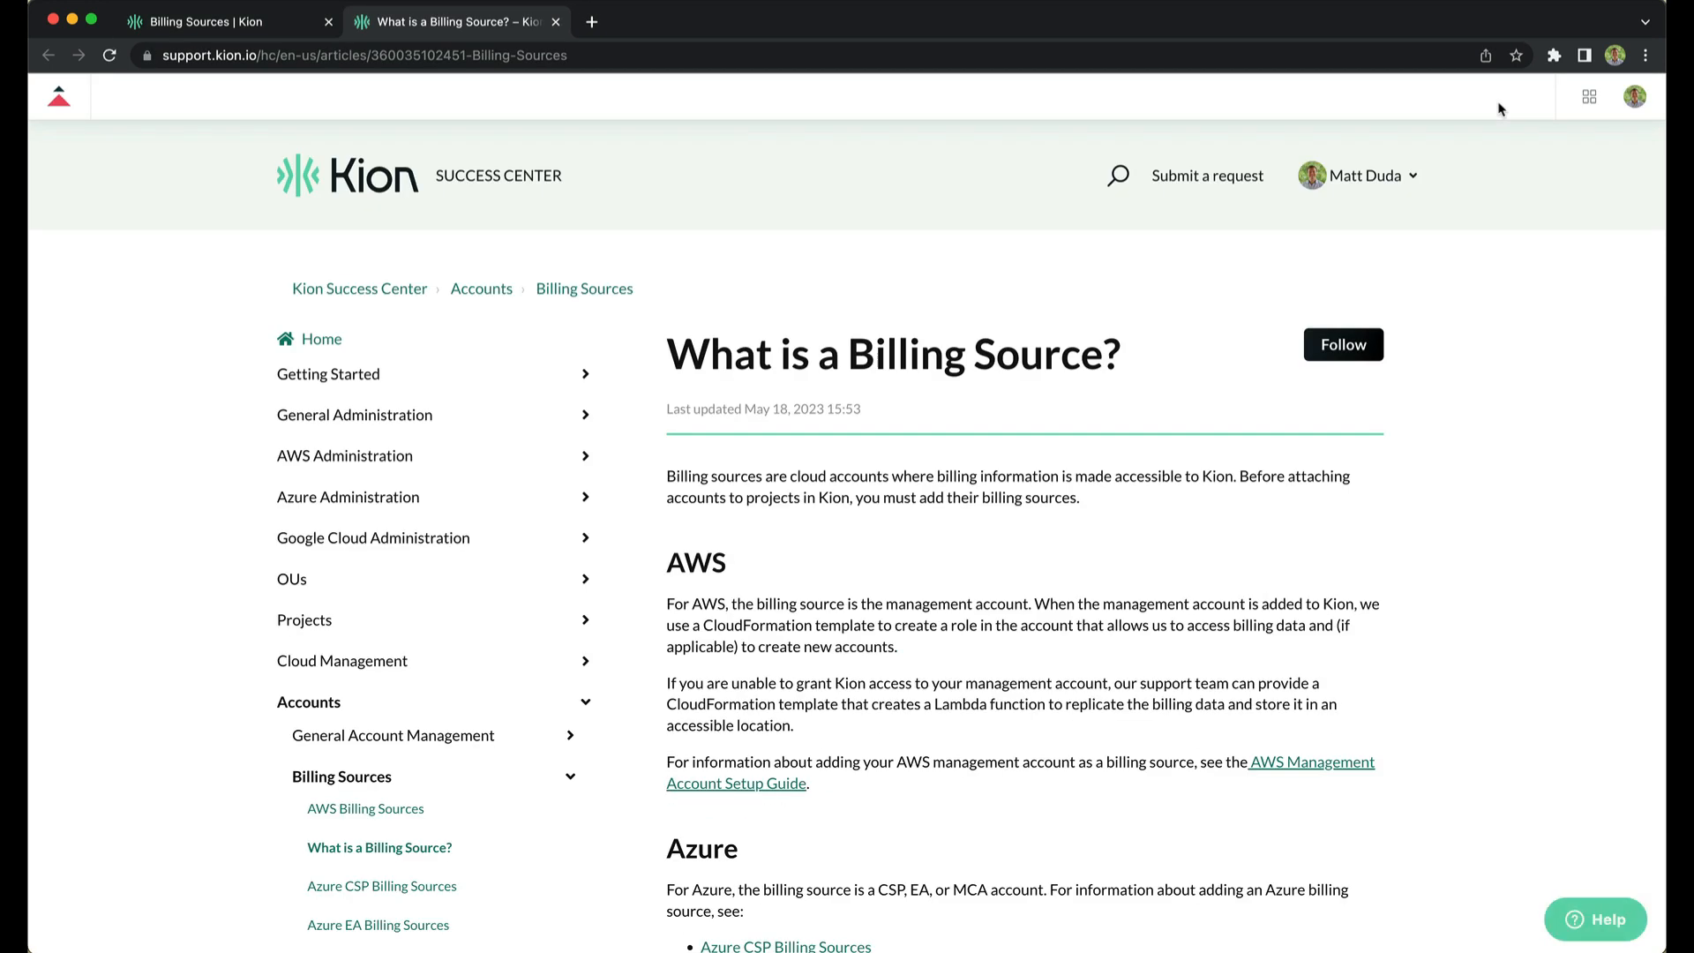